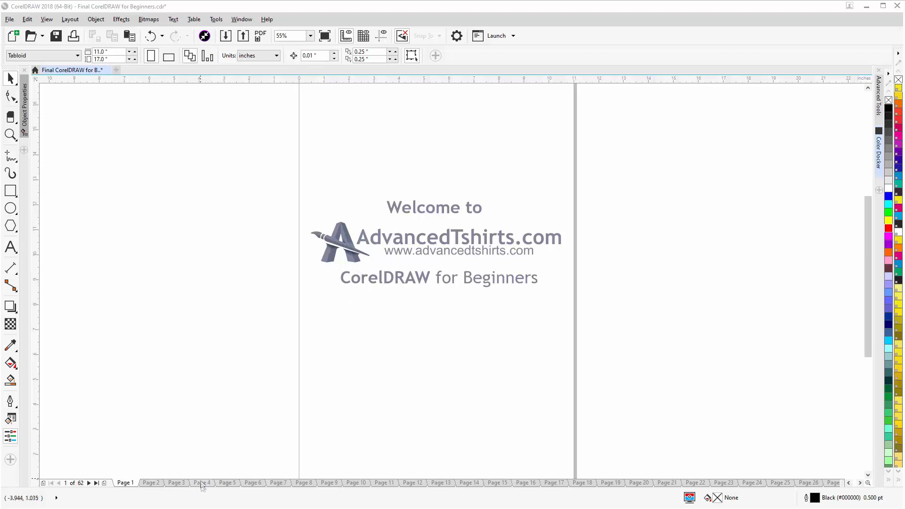
Step: Show page 4, The Basics of the Anatomy of Graphic Design, via the page navigator
left_click(202, 482)
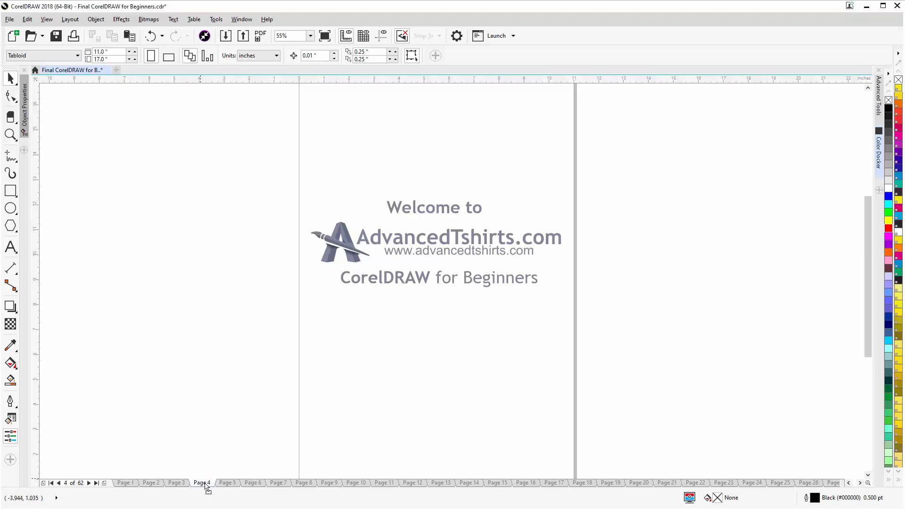
left_click(202, 482)
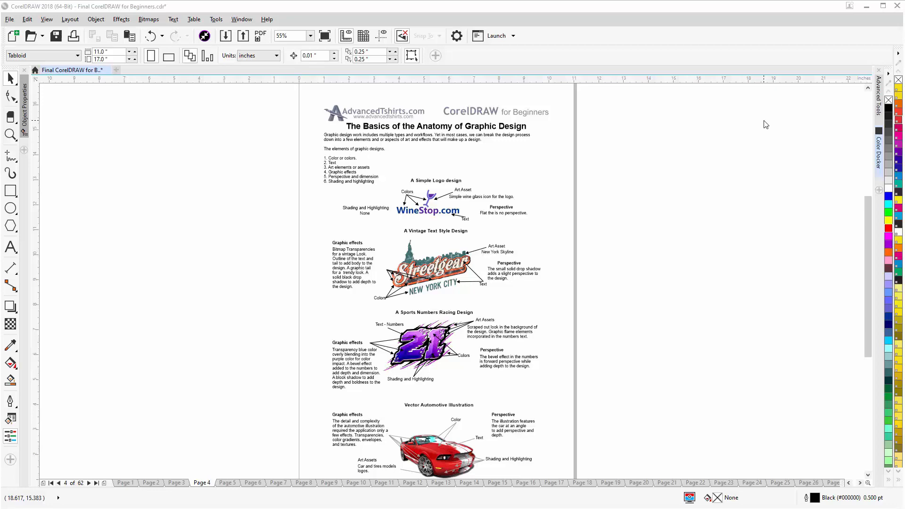
Step: Switch to the CorelDRAW Setting Up Documents Tutorial document
left_click(271, 68)
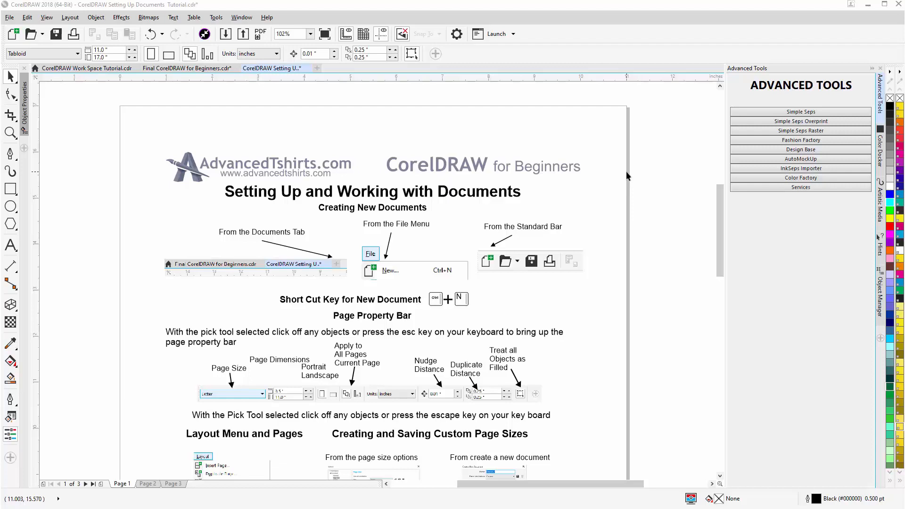
mouse_move(320, 91)
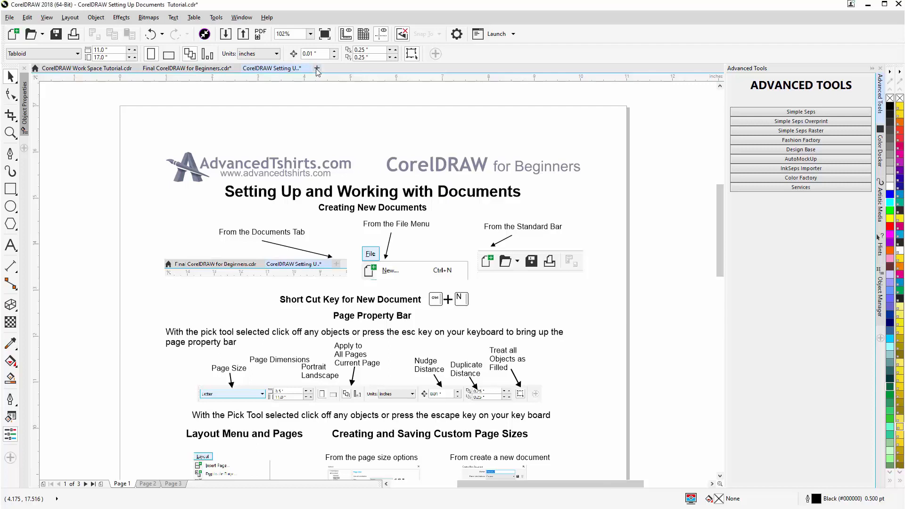
Step: Start a new document and review colour settings and preset destinations, keeping Custom Tabloid 11 by 17 RGB
left_click(316, 68)
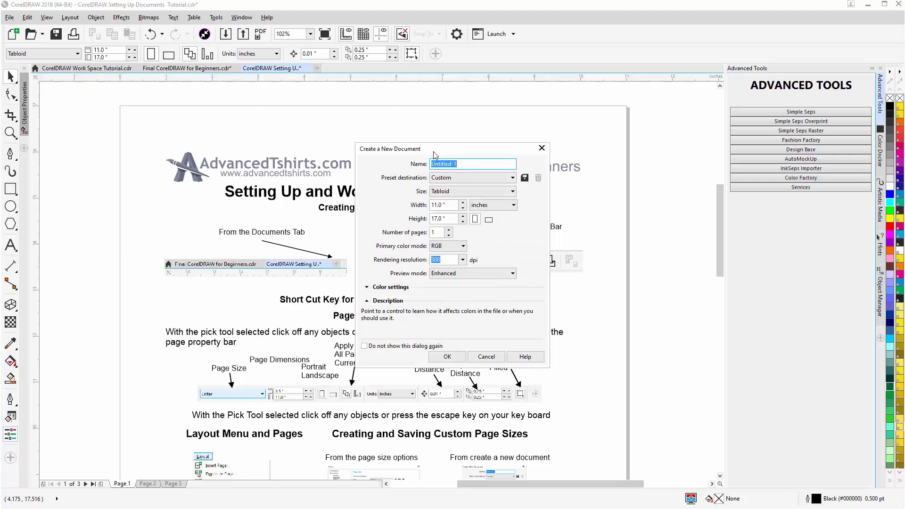
mouse_move(511, 183)
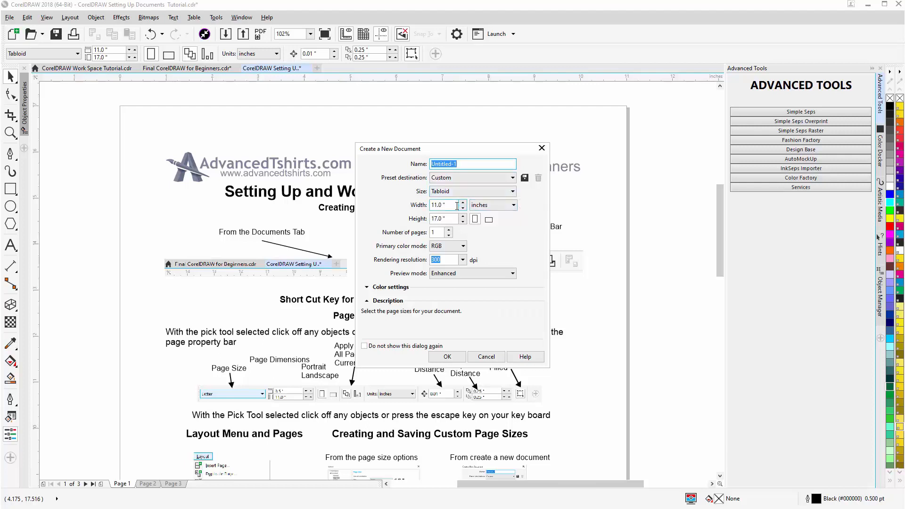
mouse_move(451, 219)
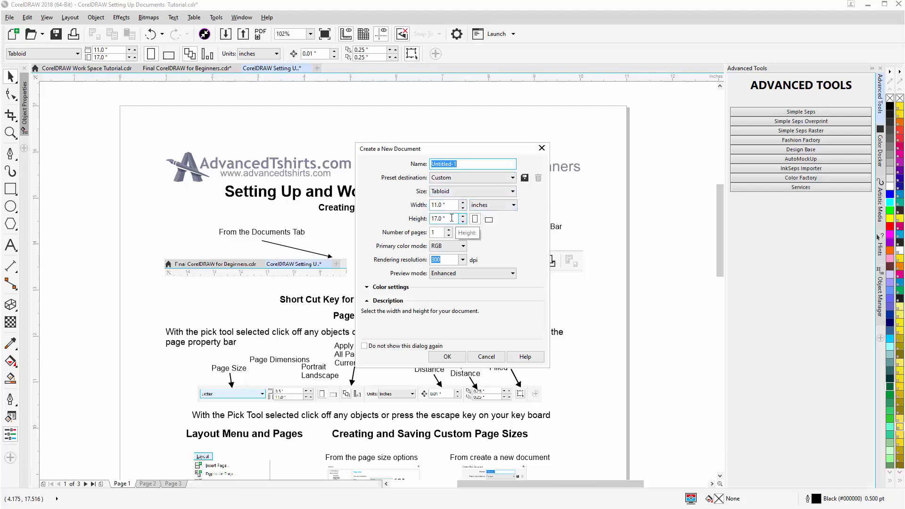
mouse_move(437, 232)
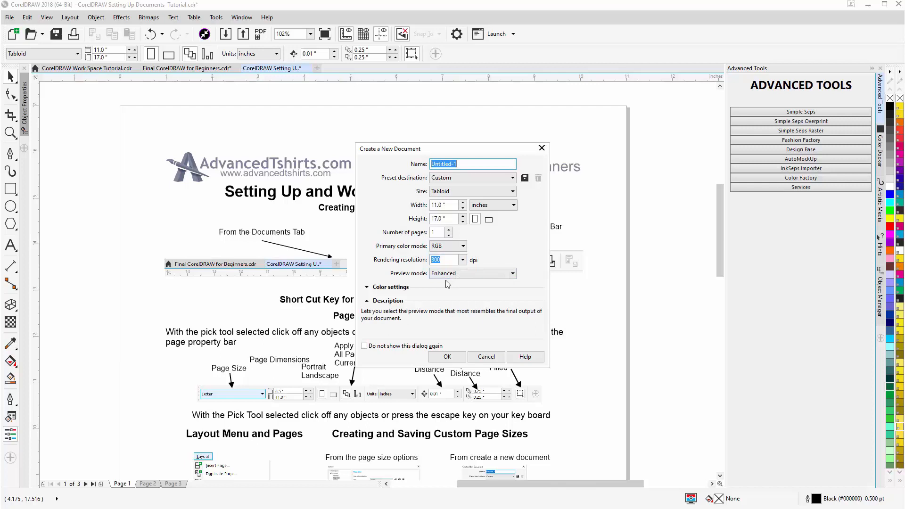
left_click(367, 287)
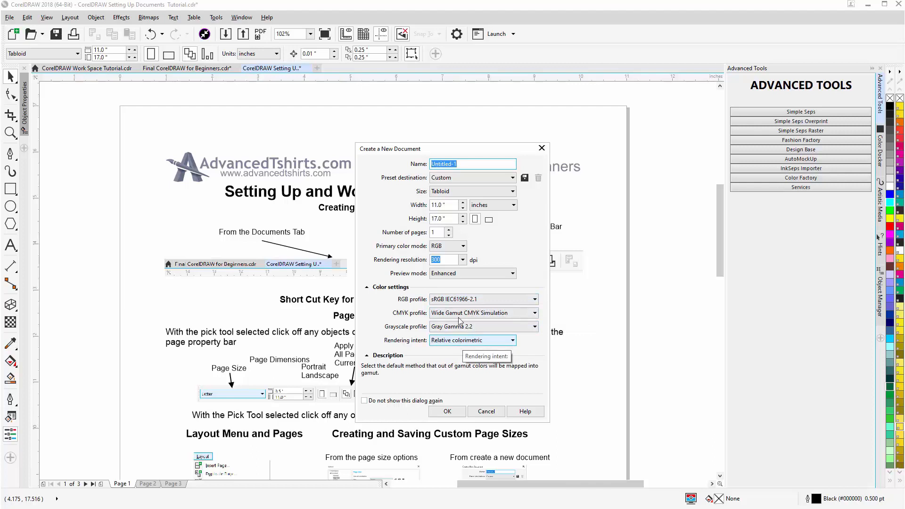
left_click(366, 287)
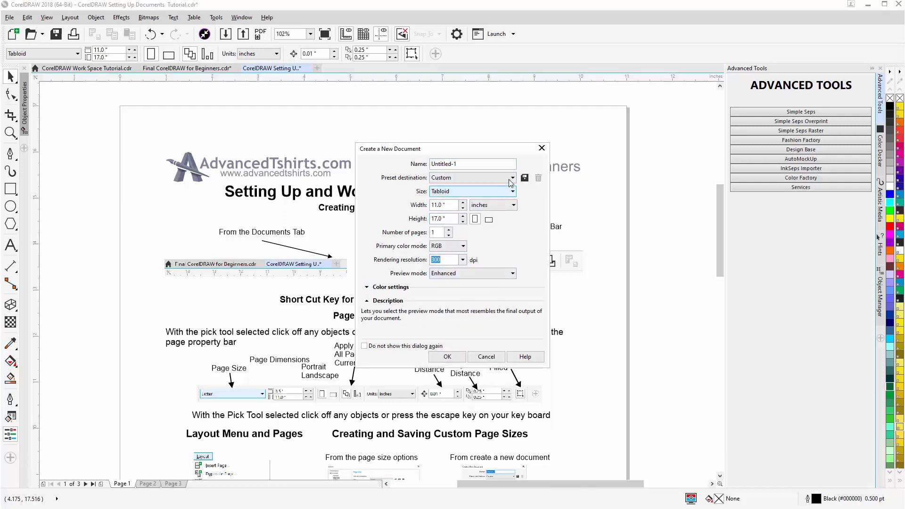
left_click(513, 177)
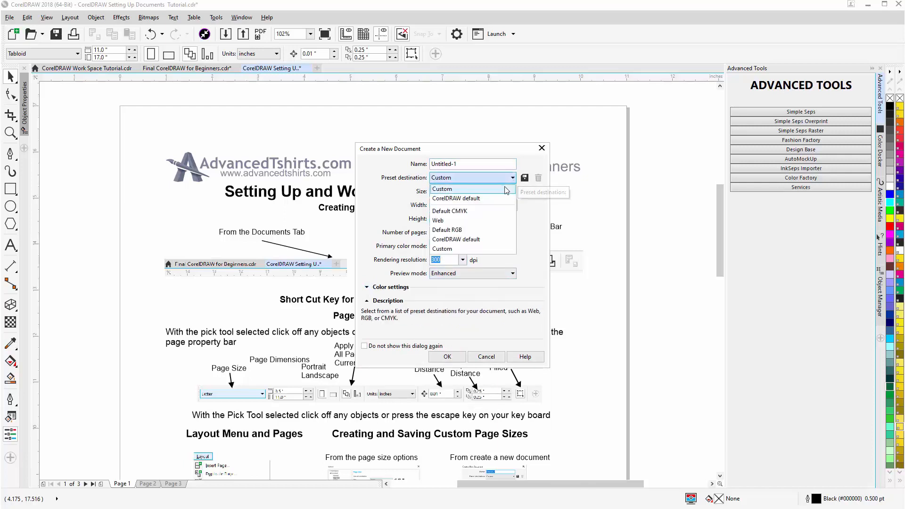
left_click(442, 189)
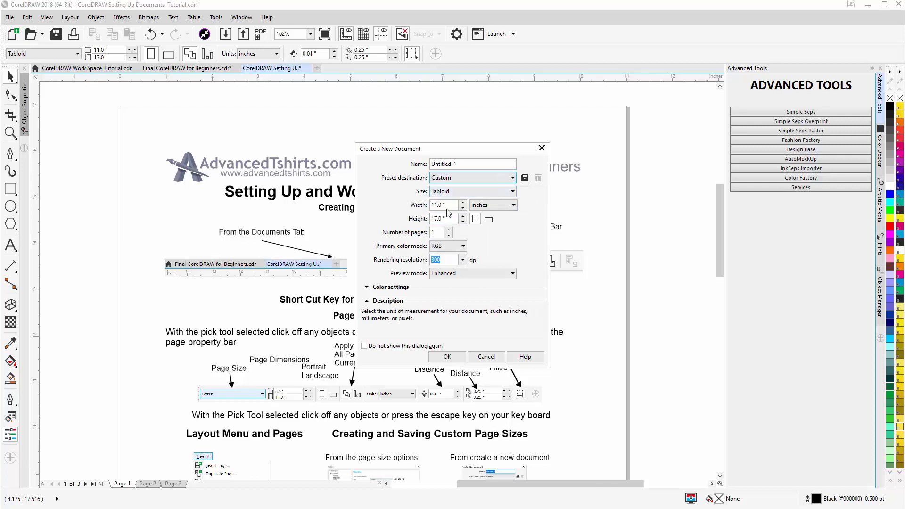
Step: Set the new document's page size to 13.0 by 19.0 inches
left_click(444, 205)
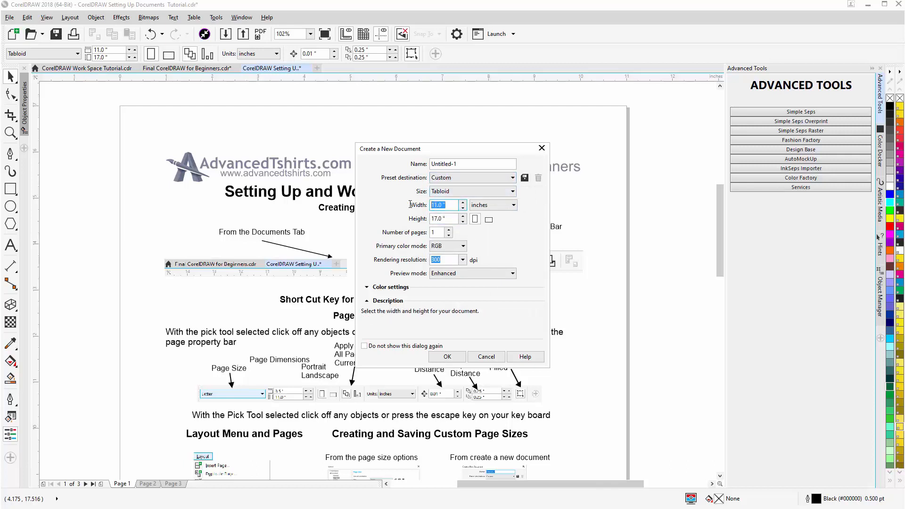
type("13.0")
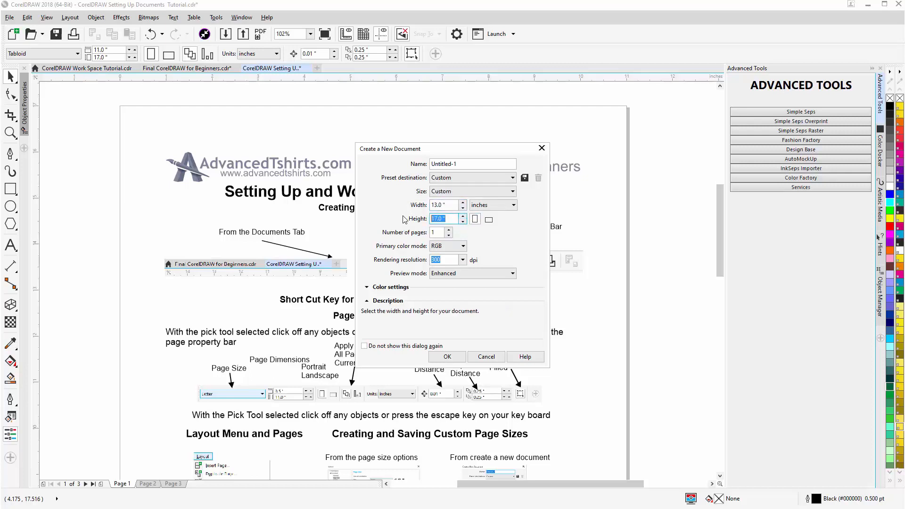
type("19.0")
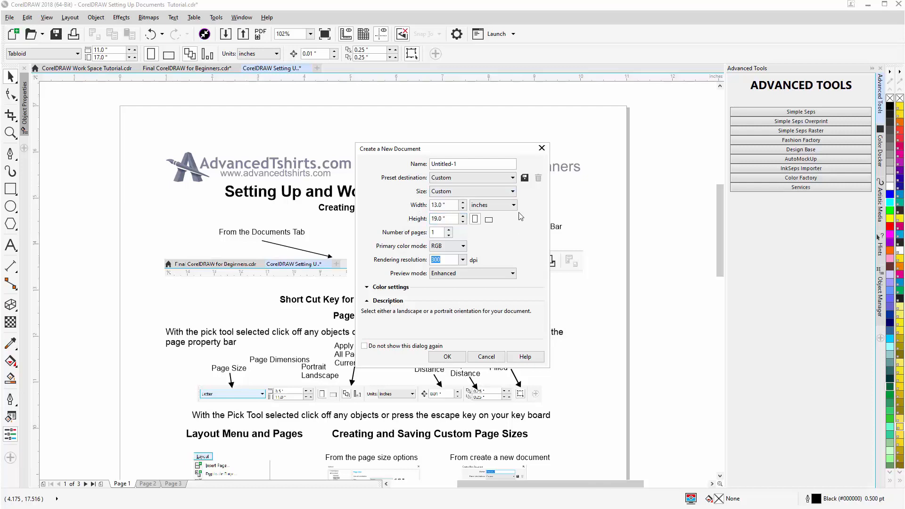
Step: Save the page size as a preset named 13X19 and create the Untitled-1 document
left_click(525, 177)
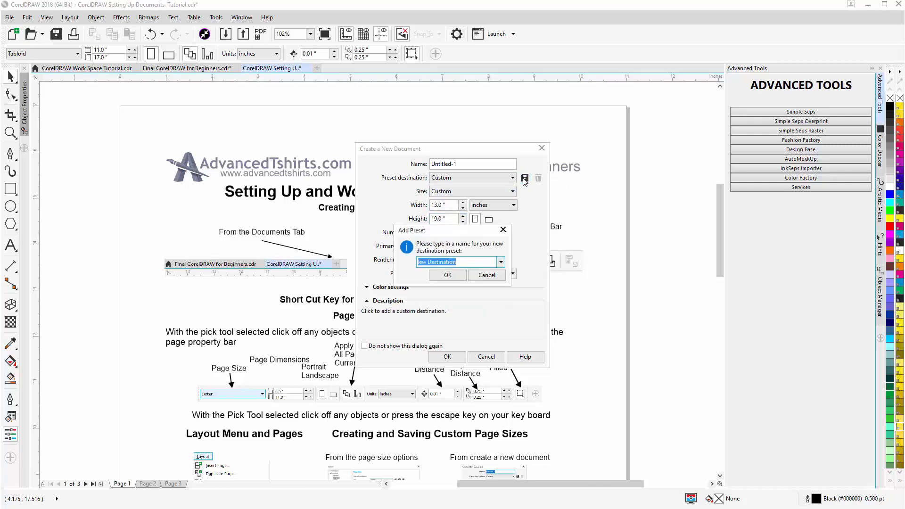
left_click(462, 262)
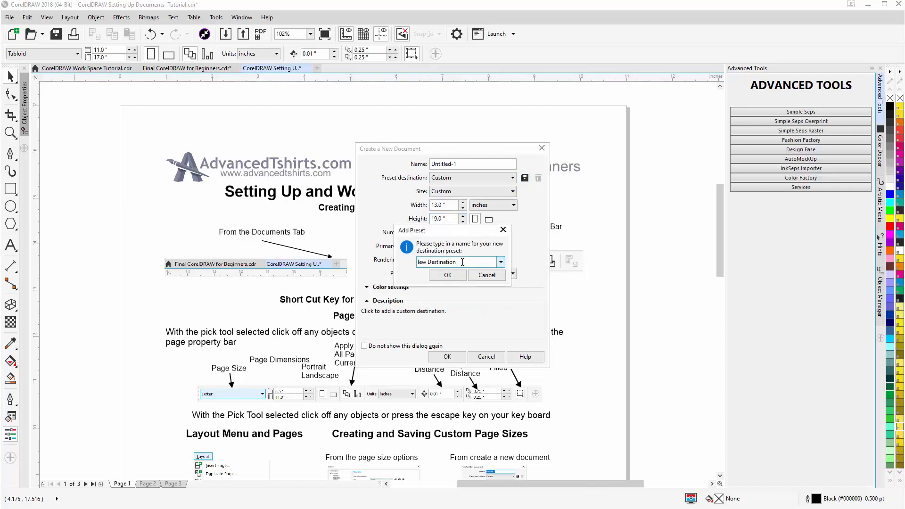
type("13")
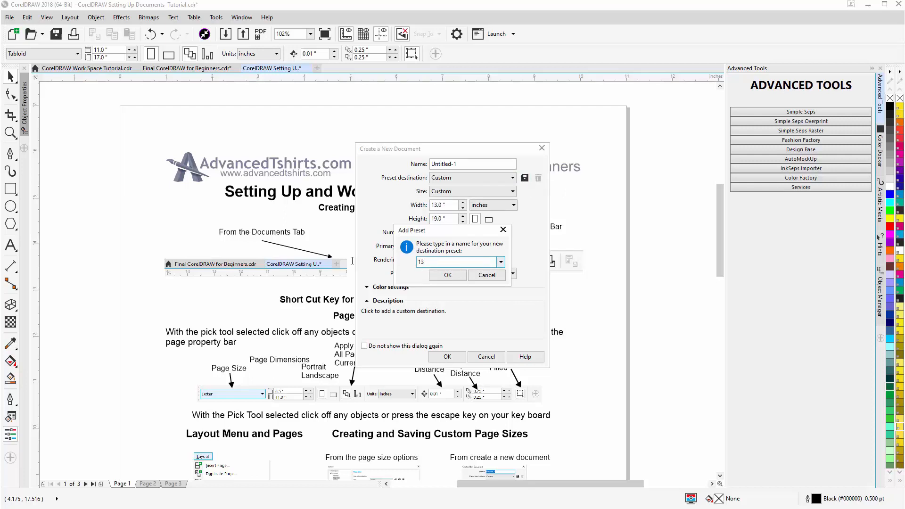
type("X")
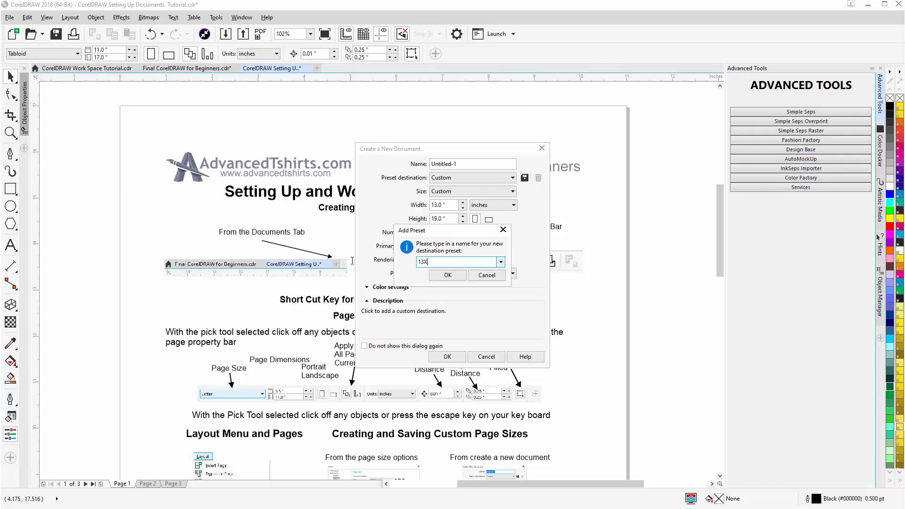
type("19")
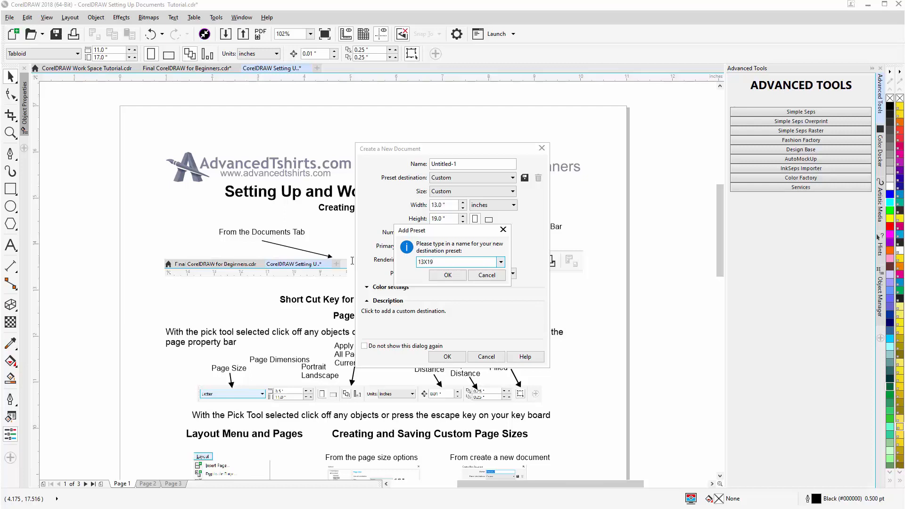
left_click(447, 275)
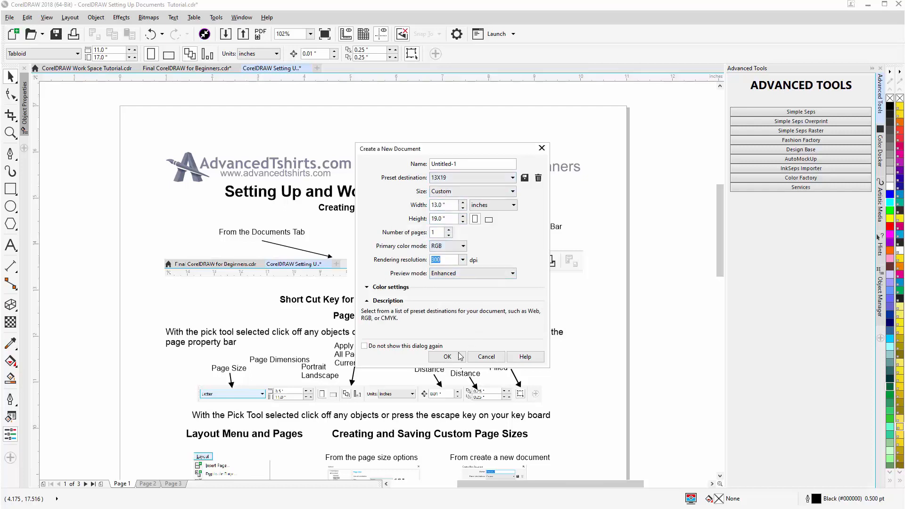
left_click(448, 357)
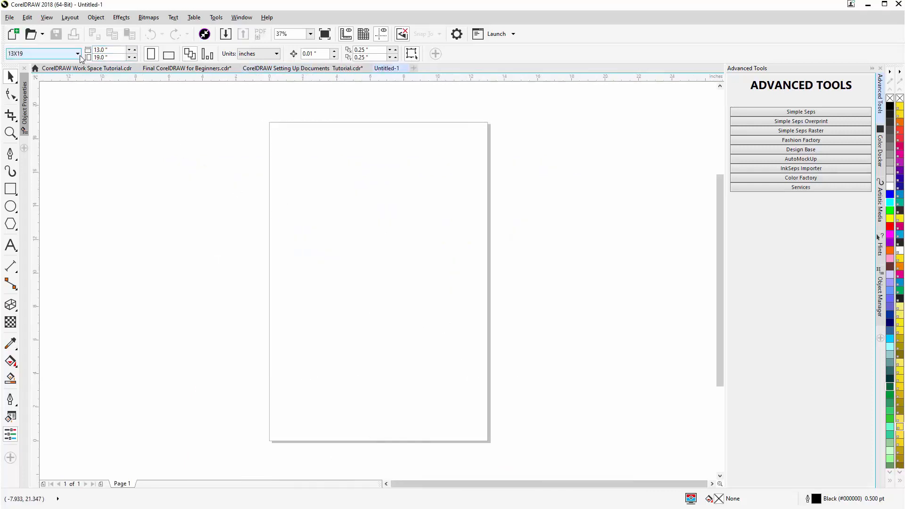
Step: Check 13X19 in the page size list, then return to the Setting Up Documents tutorial
left_click(72, 53)
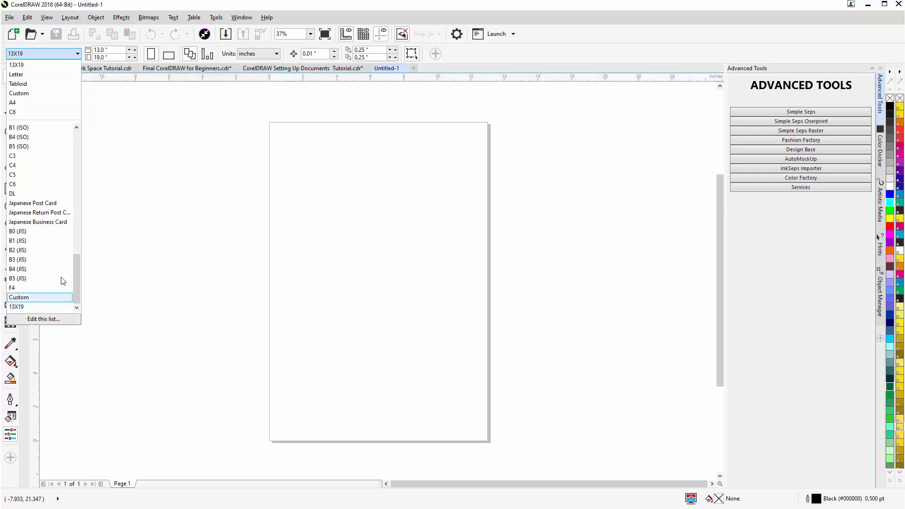
left_click(303, 68)
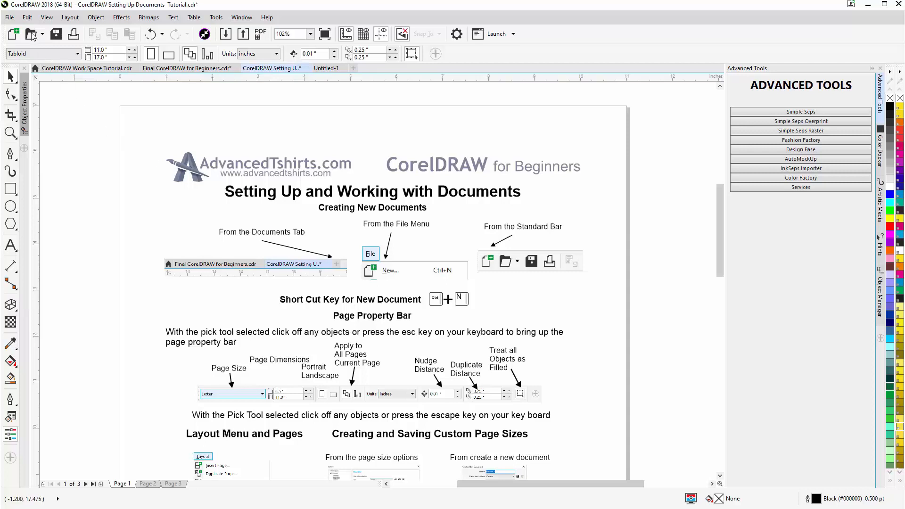
left_click(9, 17)
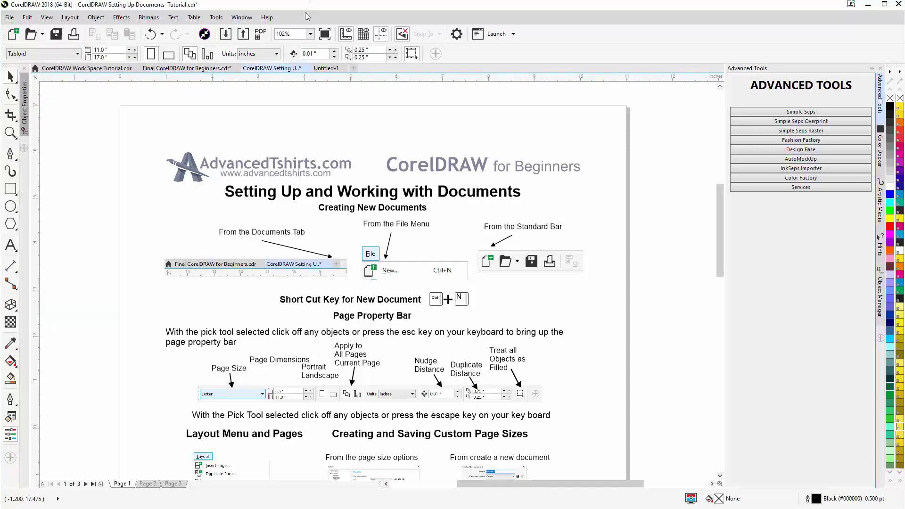
mouse_move(12, 34)
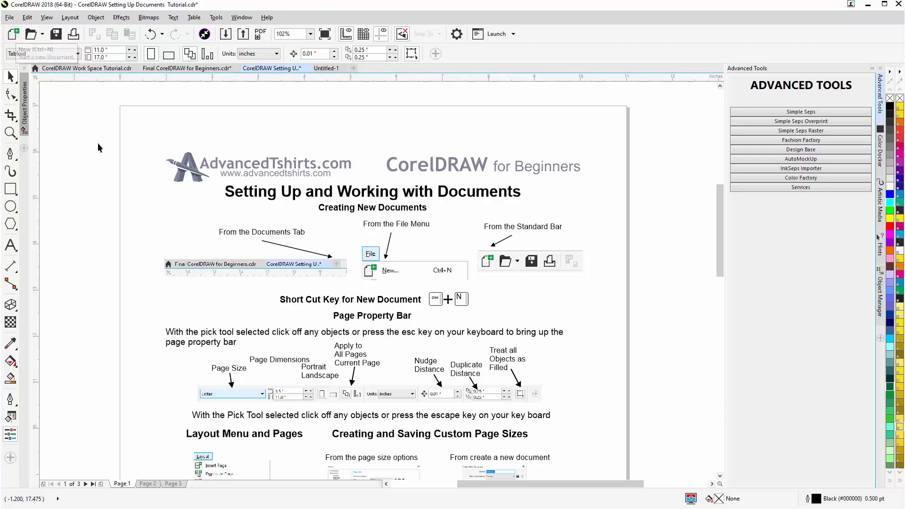
mouse_move(448, 301)
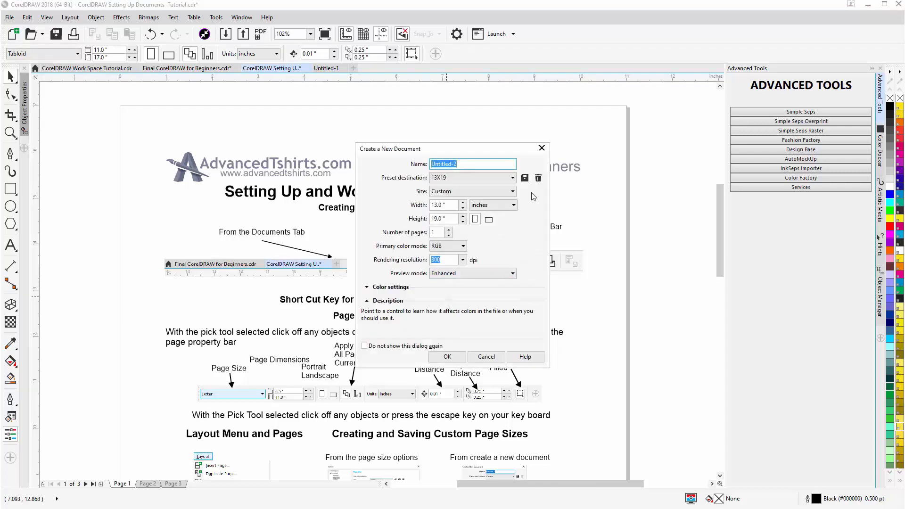
left_click(486, 356)
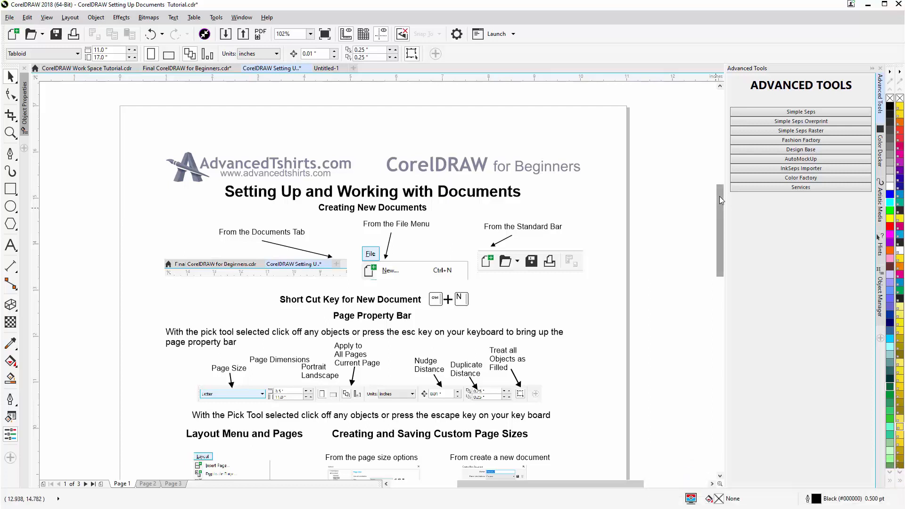
scroll("down", 3)
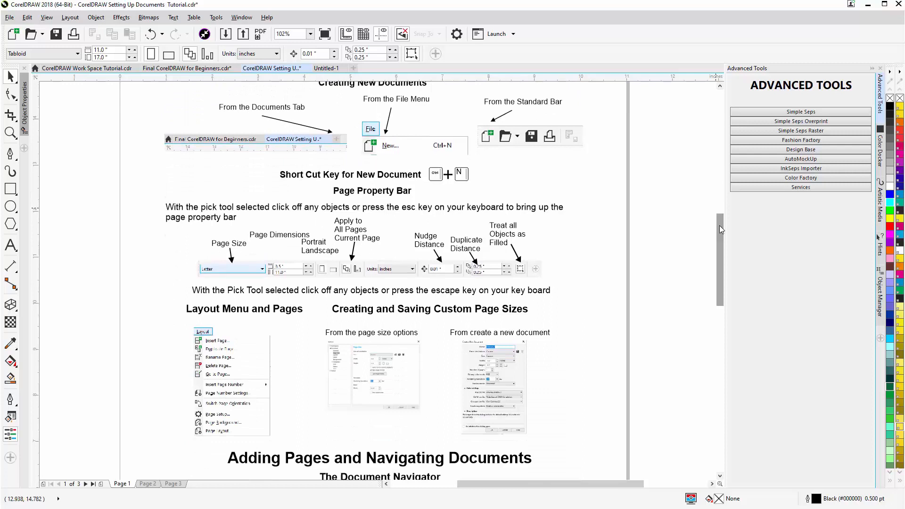
mouse_move(576, 155)
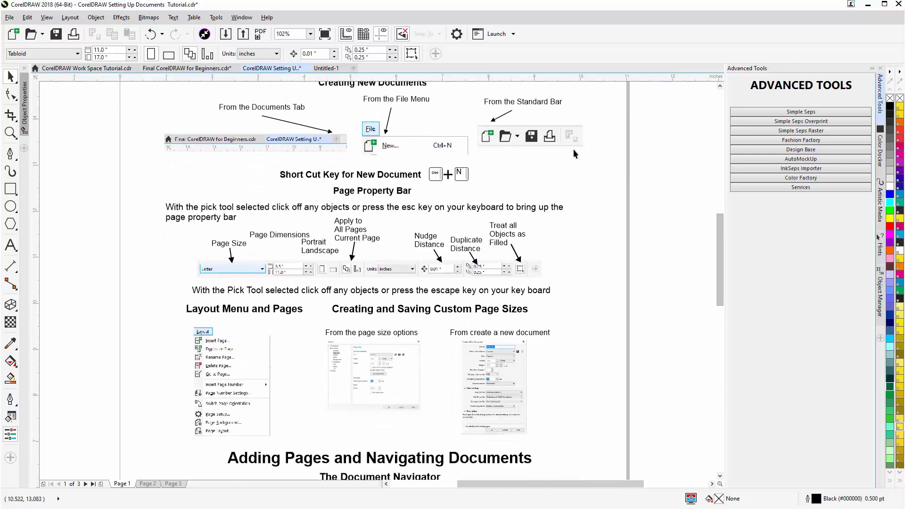
mouse_move(113, 50)
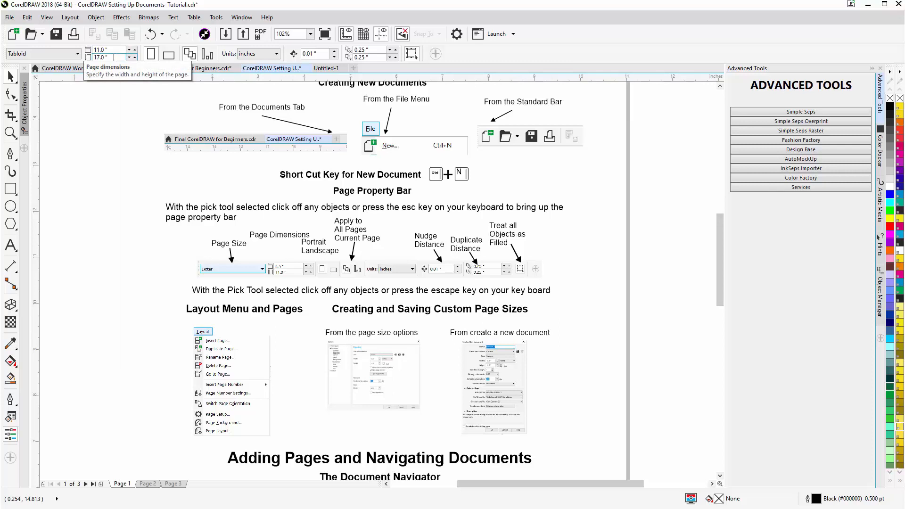
mouse_move(150, 54)
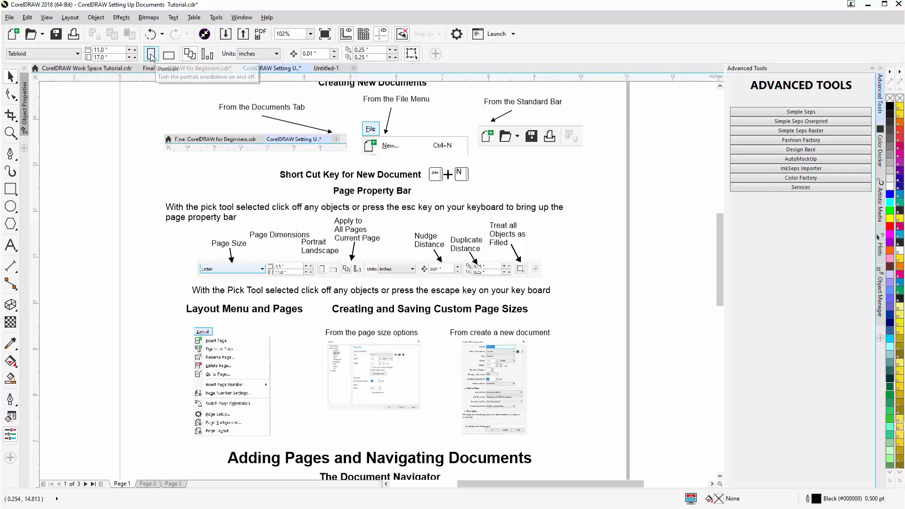
mouse_move(168, 53)
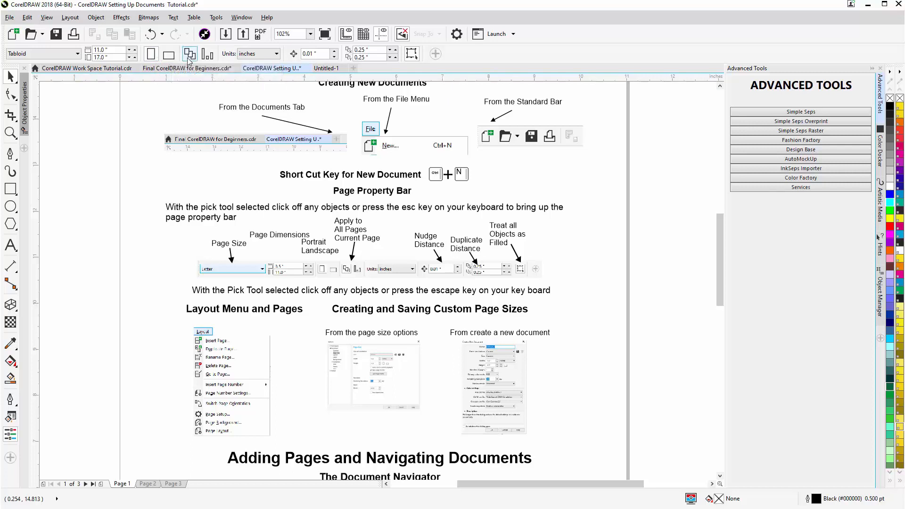
mouse_move(190, 54)
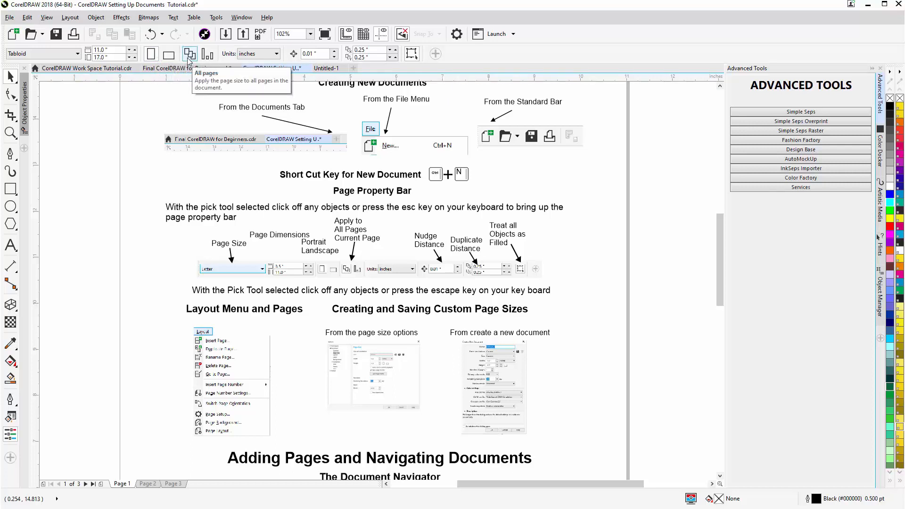
mouse_move(208, 53)
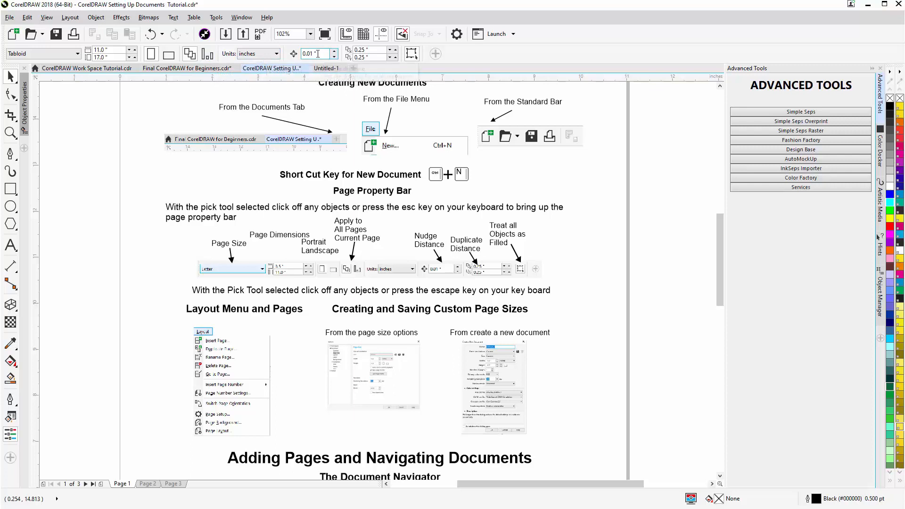
mouse_move(315, 53)
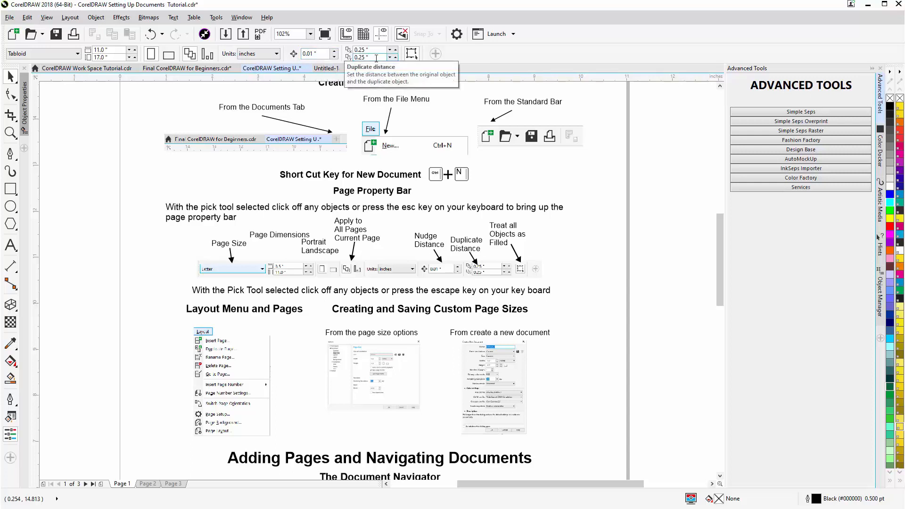
mouse_move(411, 56)
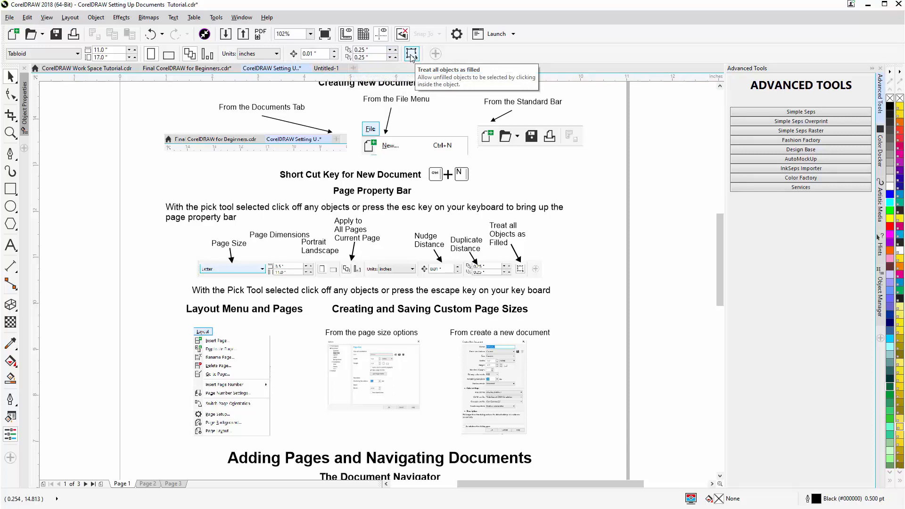
mouse_move(201, 313)
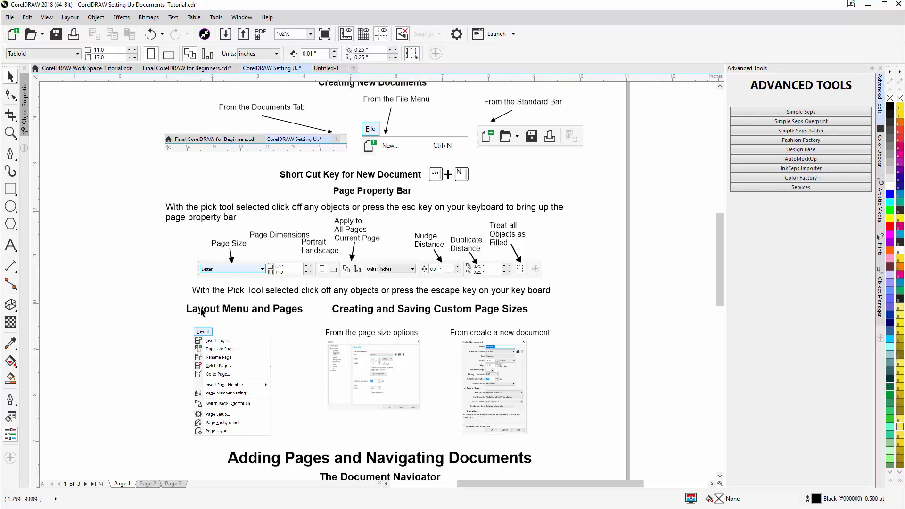
mouse_move(200, 328)
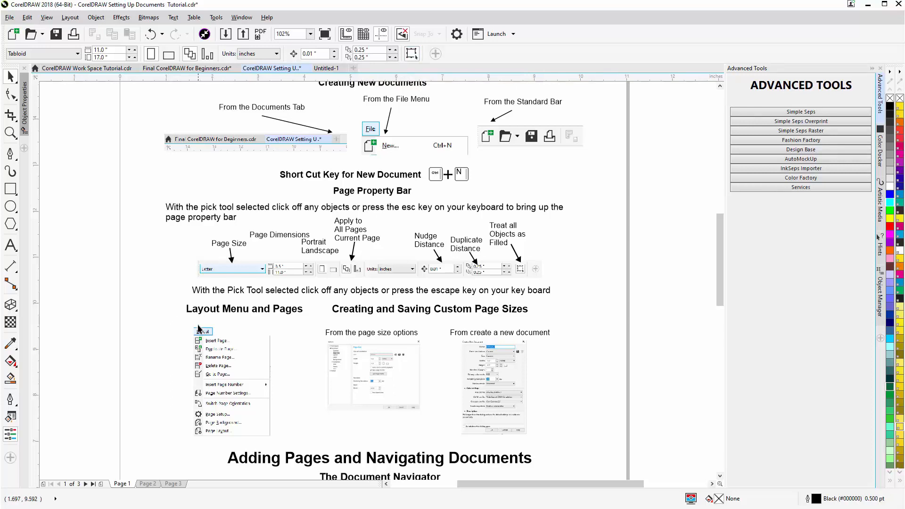
mouse_move(158, 263)
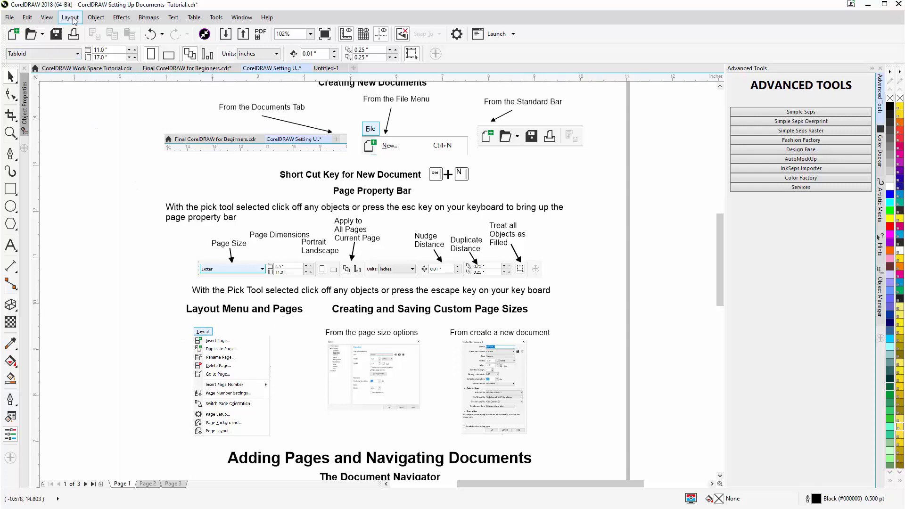
Step: Insert 5 Tabloid pages after page 1 via Layout > Insert Page, bringing the document to eight pages
left_click(70, 17)
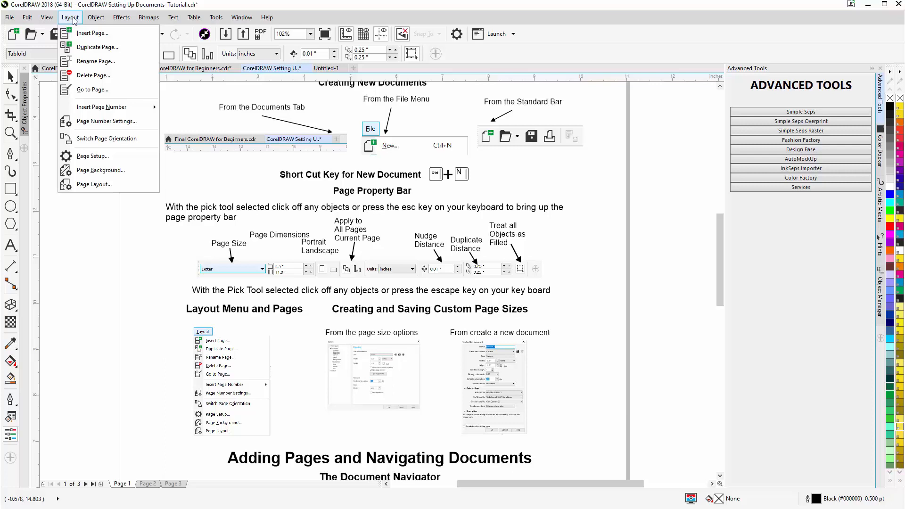
mouse_move(93, 32)
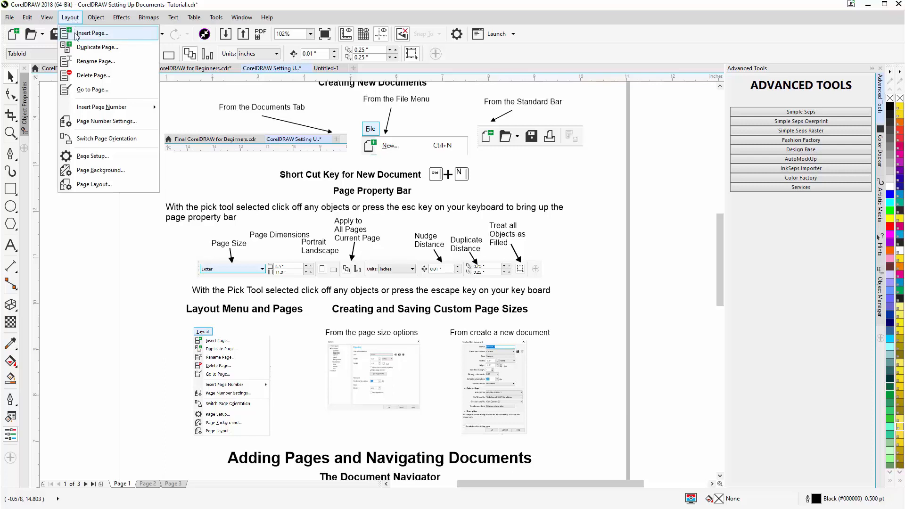
left_click(93, 32)
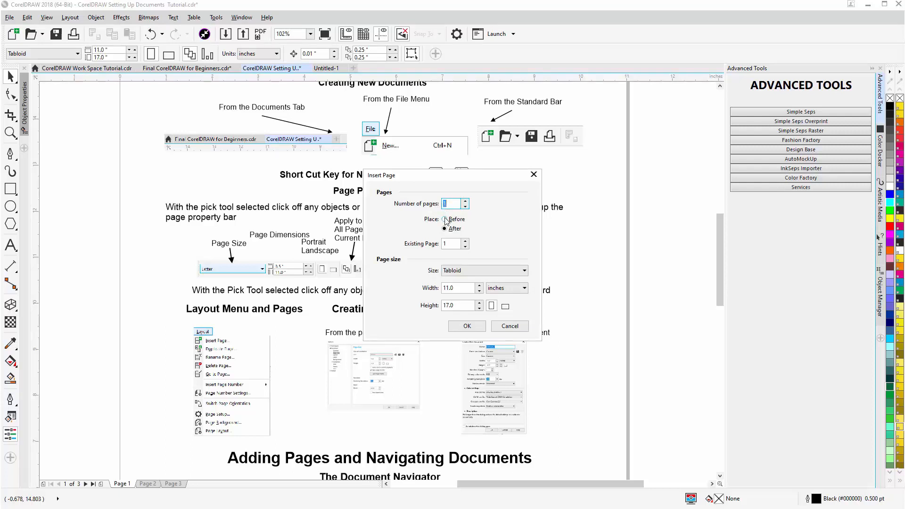
left_click(444, 229)
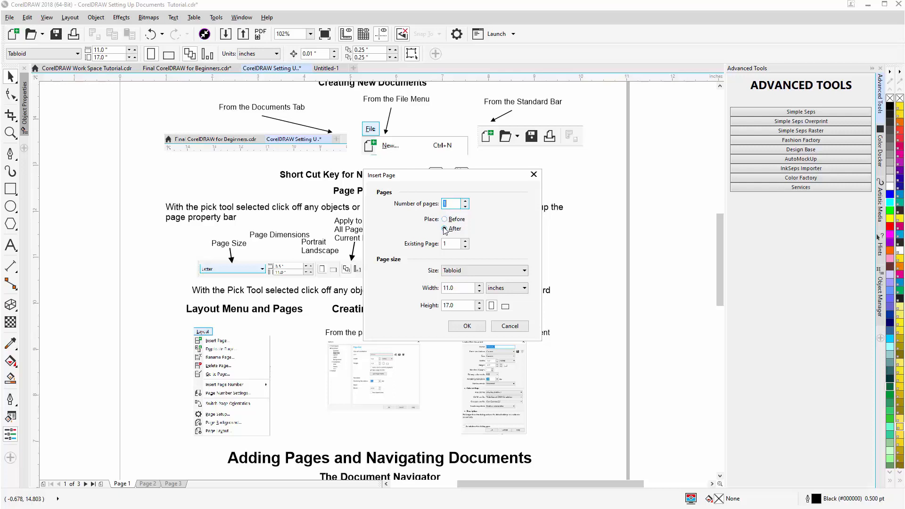
left_click(444, 228)
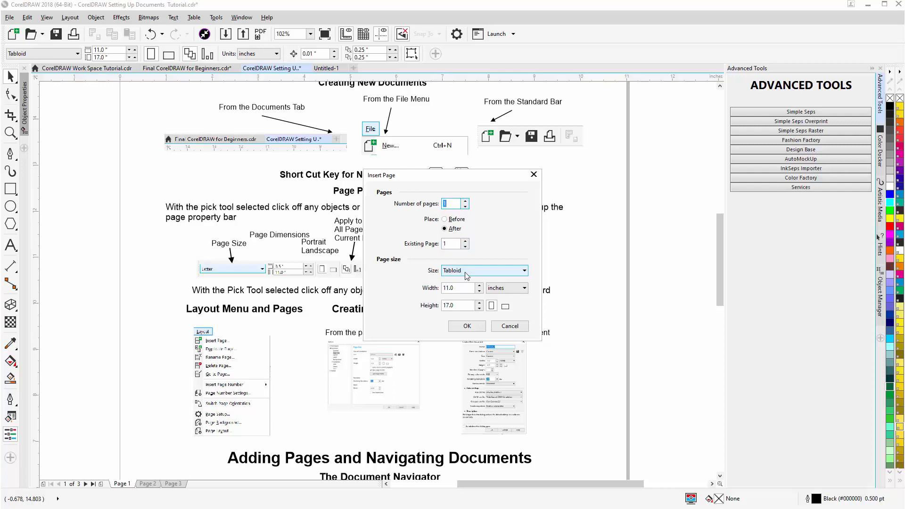
left_click(456, 288)
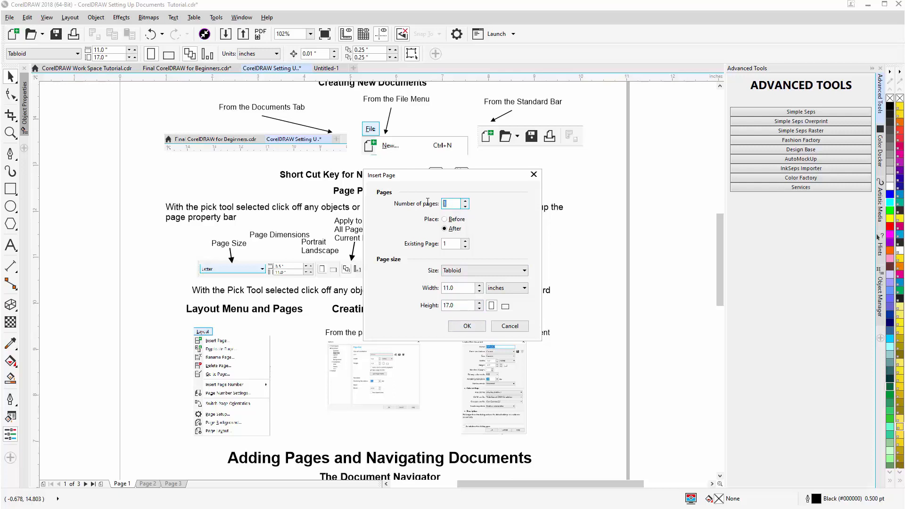
type("5")
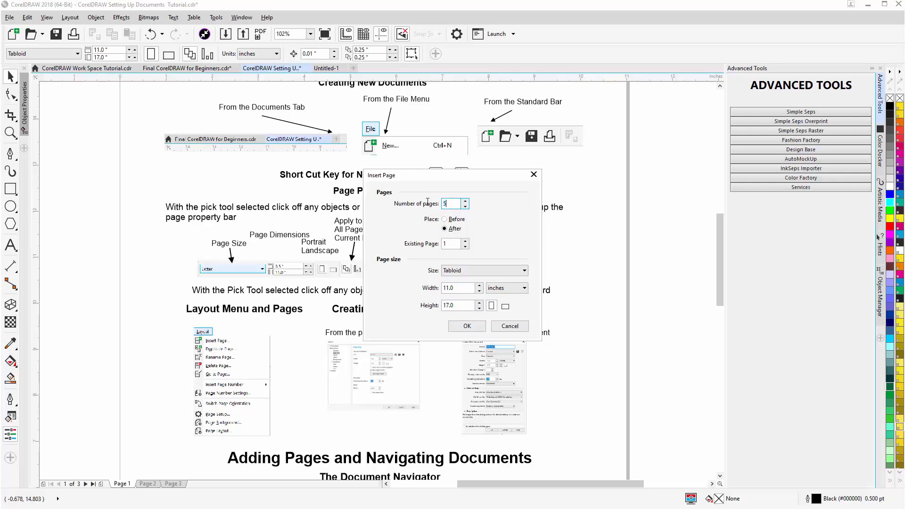
mouse_move(475, 250)
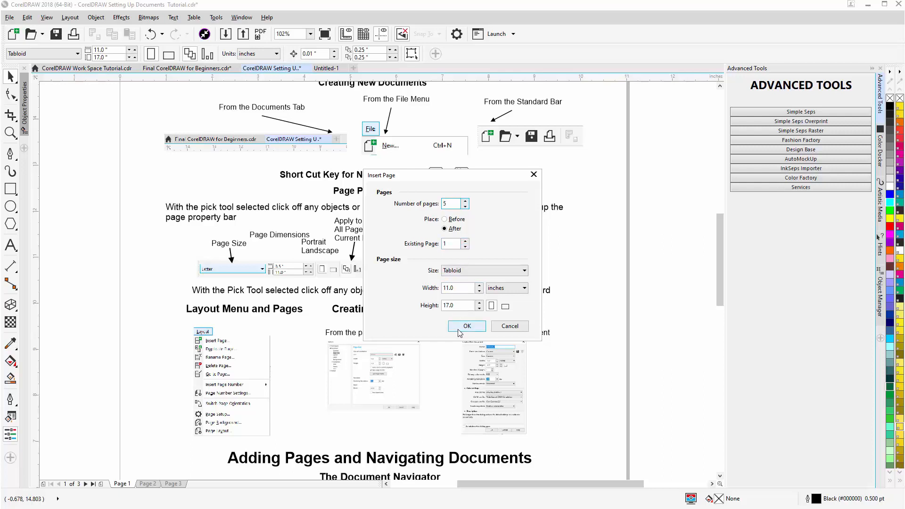
left_click(467, 327)
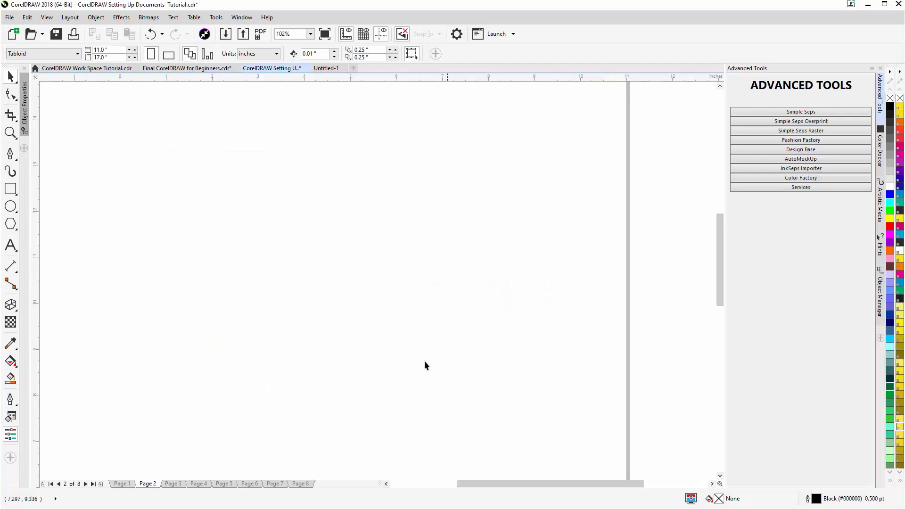
mouse_move(259, 487)
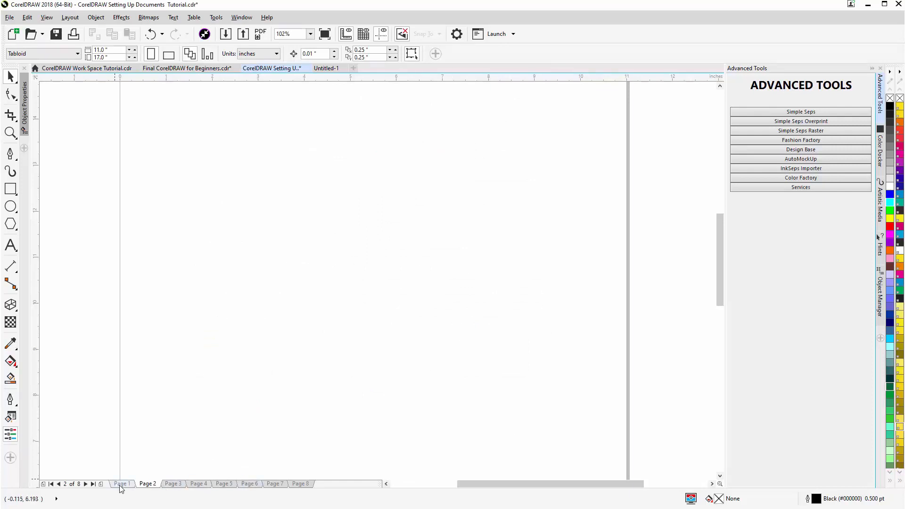
Step: Navigate the pages with the document navigator — next, last, first — ending on blank page 1
left_click(121, 483)
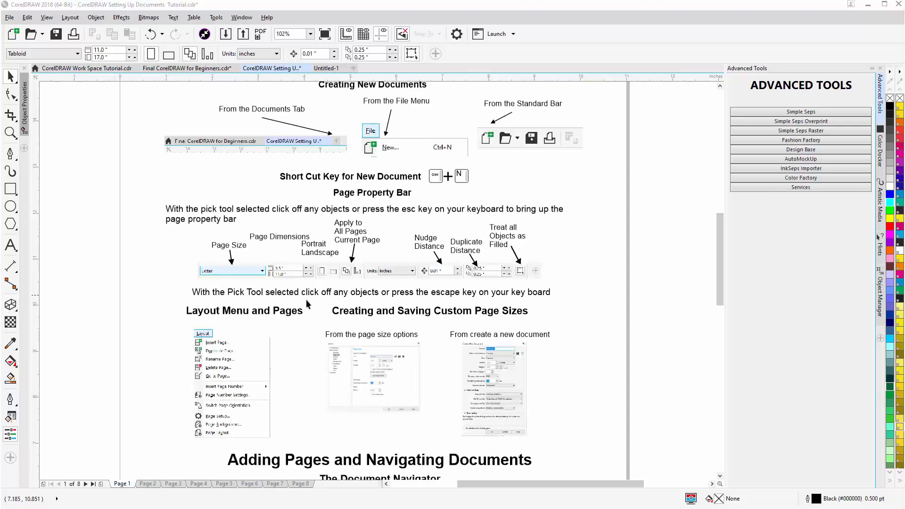
mouse_move(532, 318)
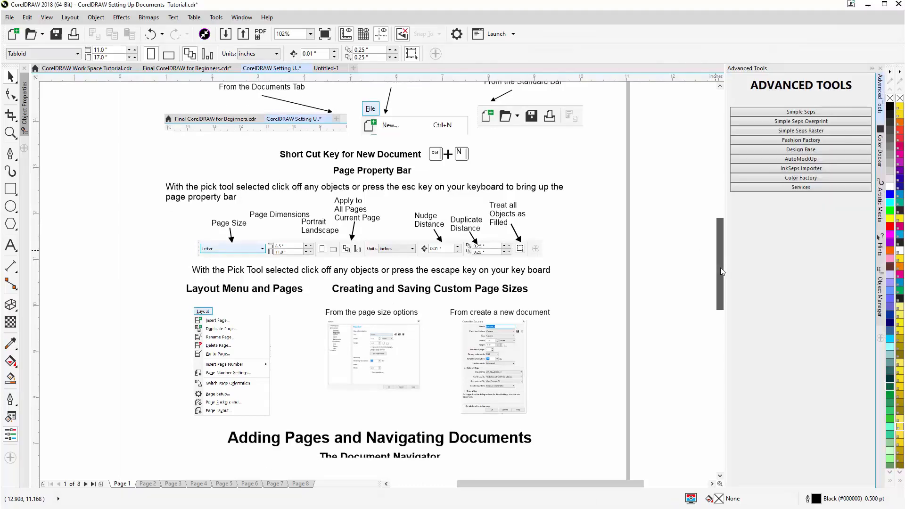
scroll("down", 3)
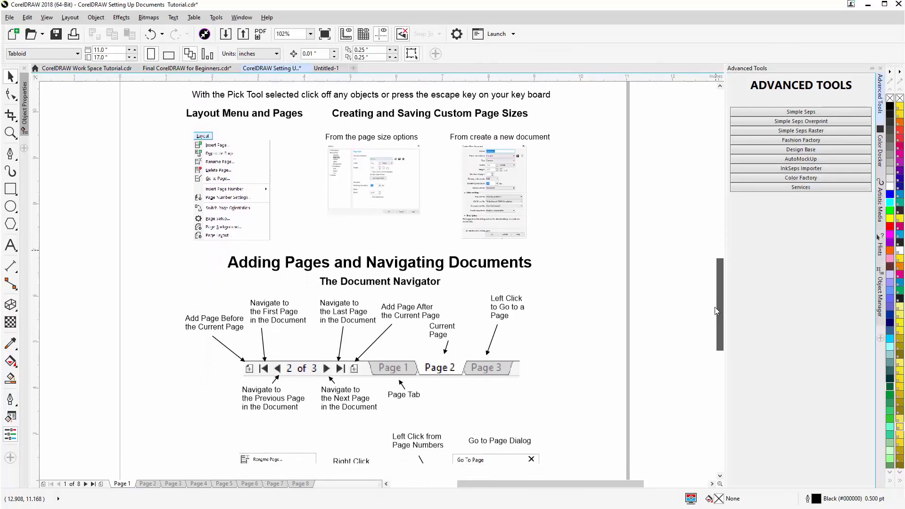
scroll("down", 3)
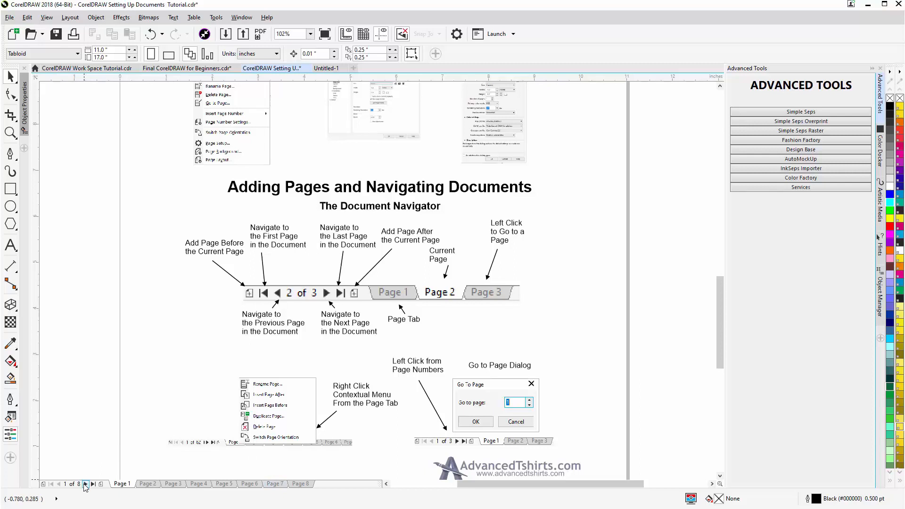
left_click(86, 484)
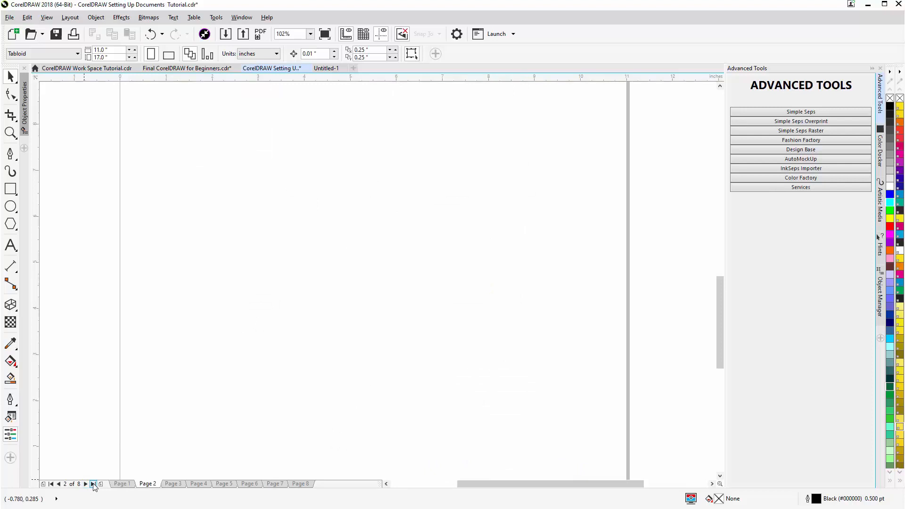
left_click(93, 484)
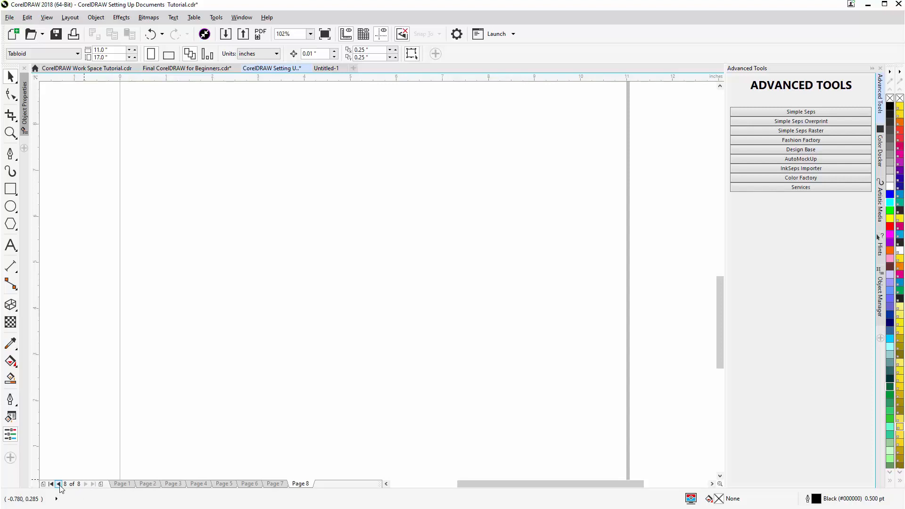
left_click(59, 484)
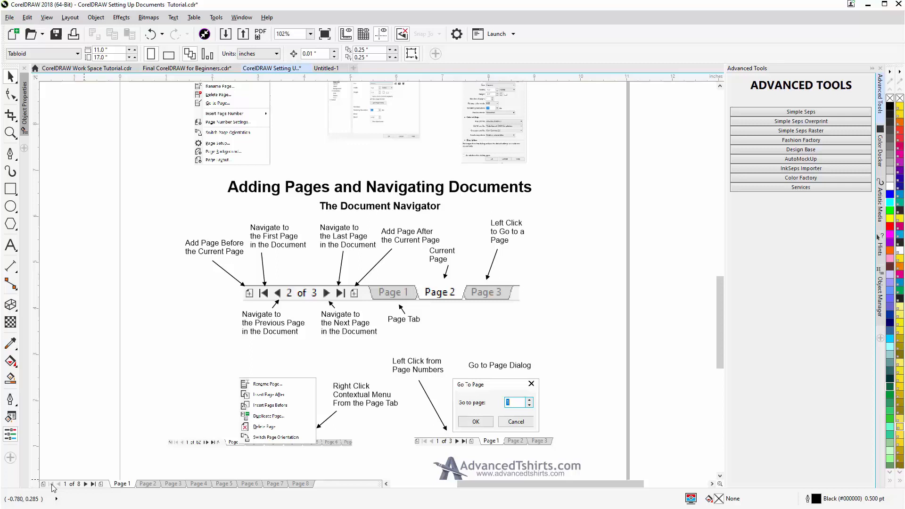
mouse_move(99, 473)
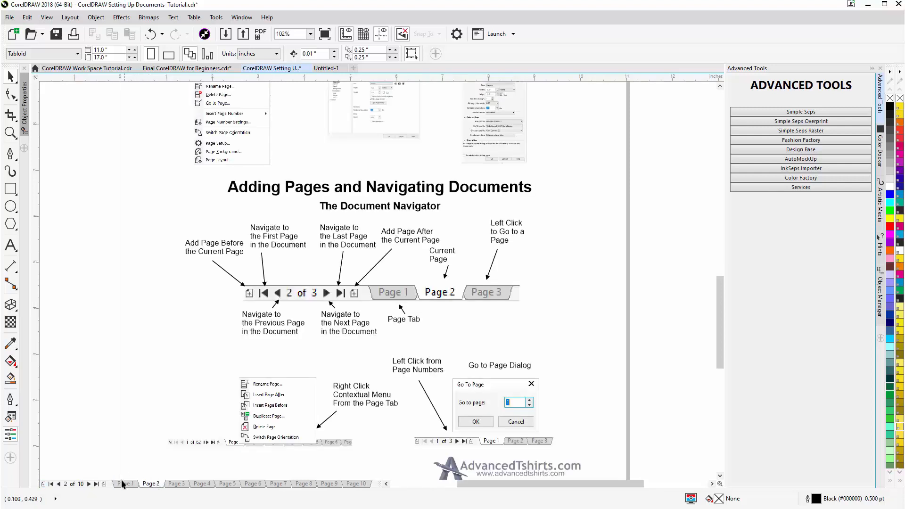
left_click(125, 484)
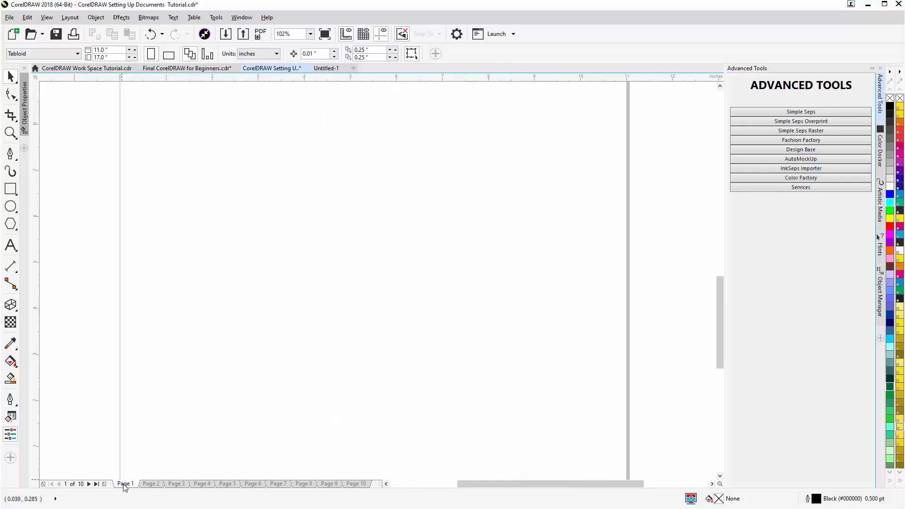
Step: Rename the blank first page to My Page, then bring up its options to delete it
right_click(124, 484)
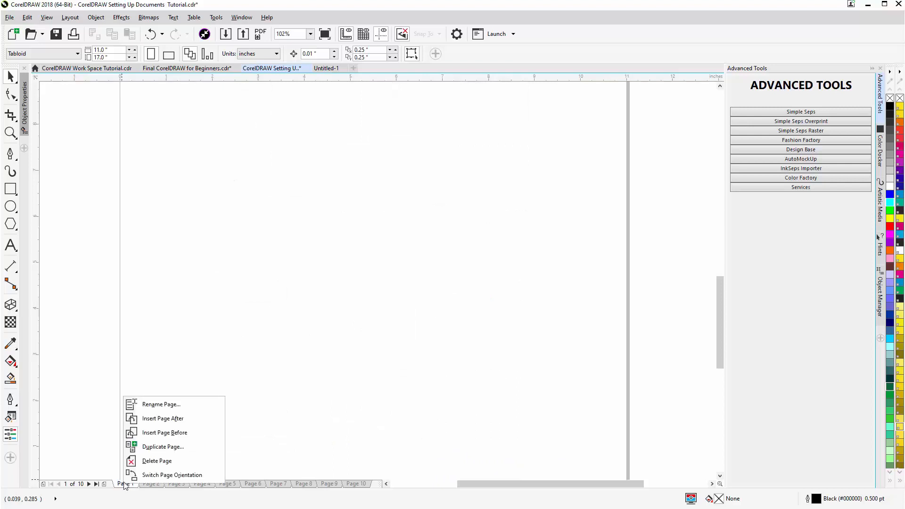
mouse_move(156, 461)
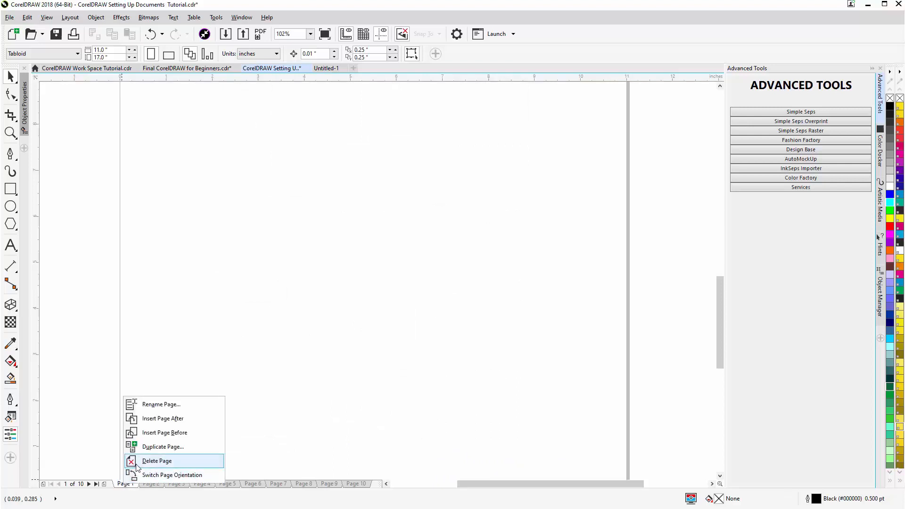
mouse_move(163, 447)
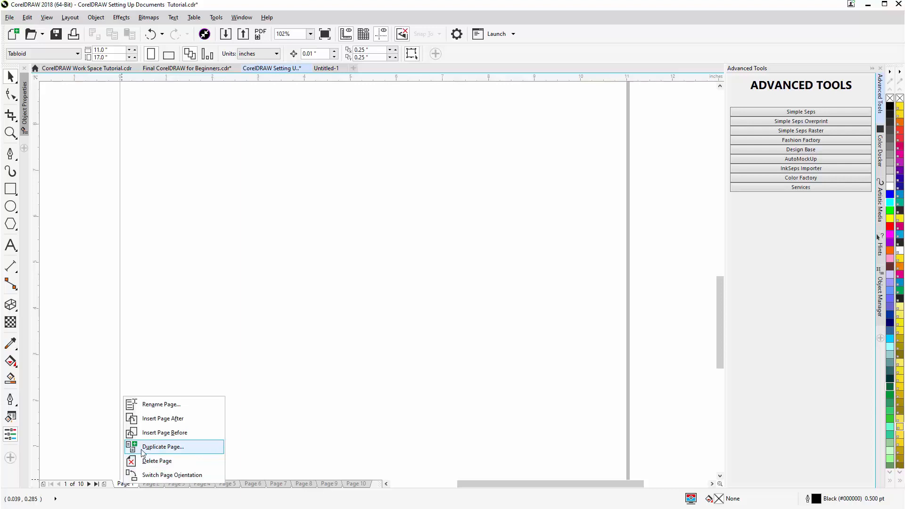
mouse_move(147, 438)
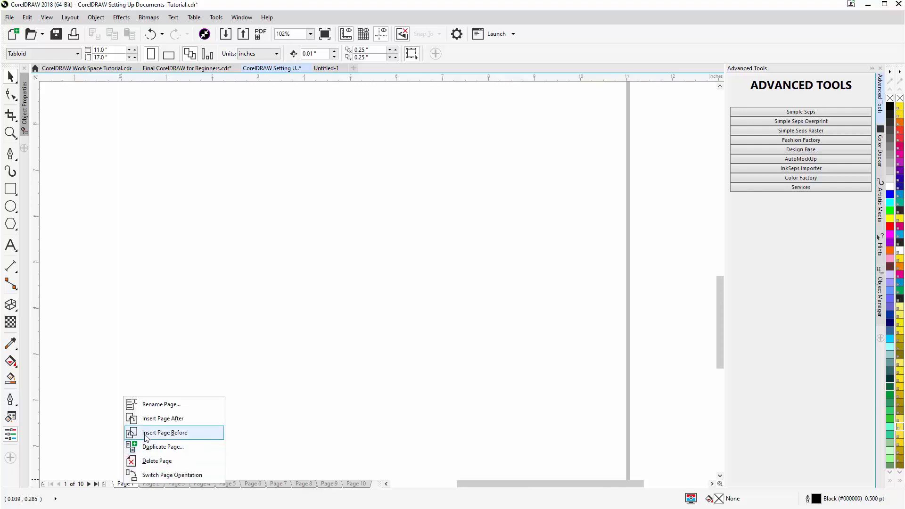
mouse_move(154, 405)
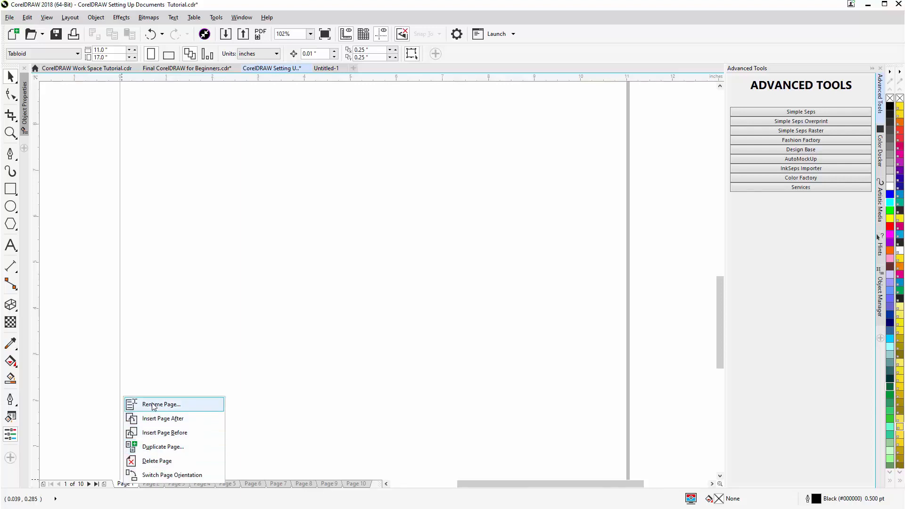
left_click(160, 405)
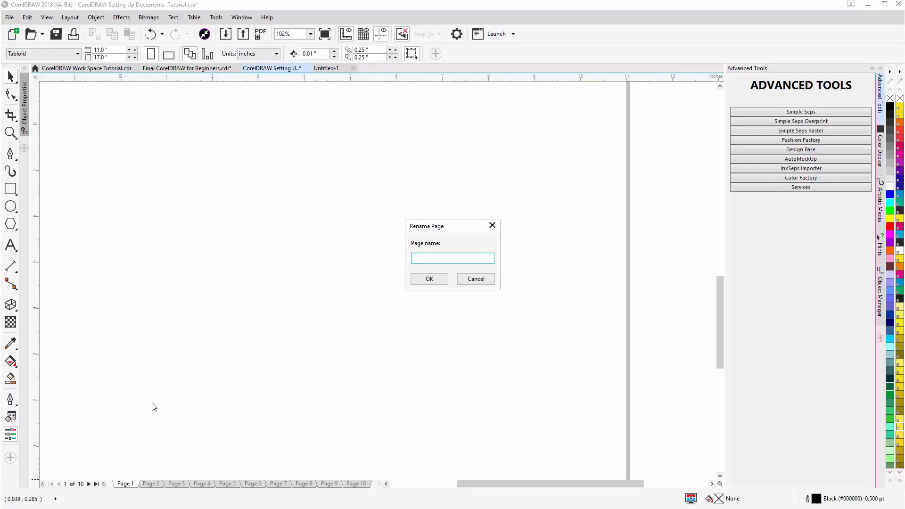
type("My Pa")
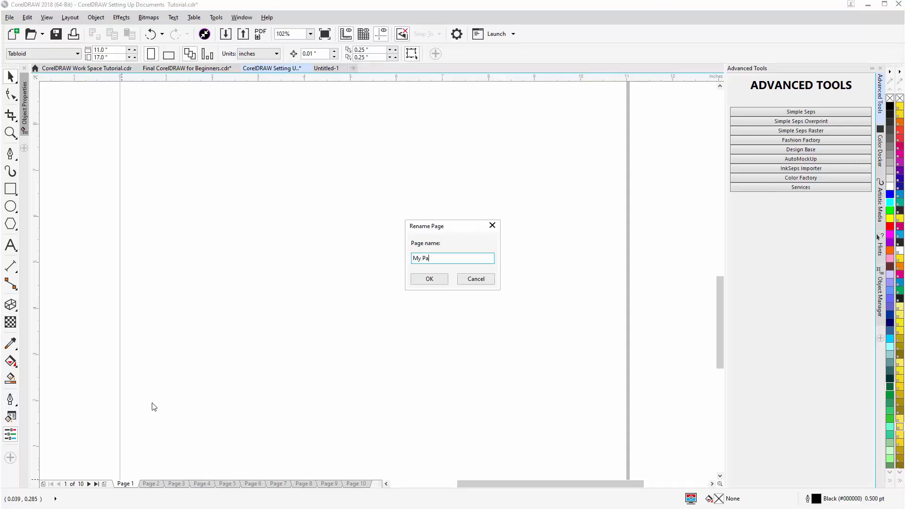
type("ge")
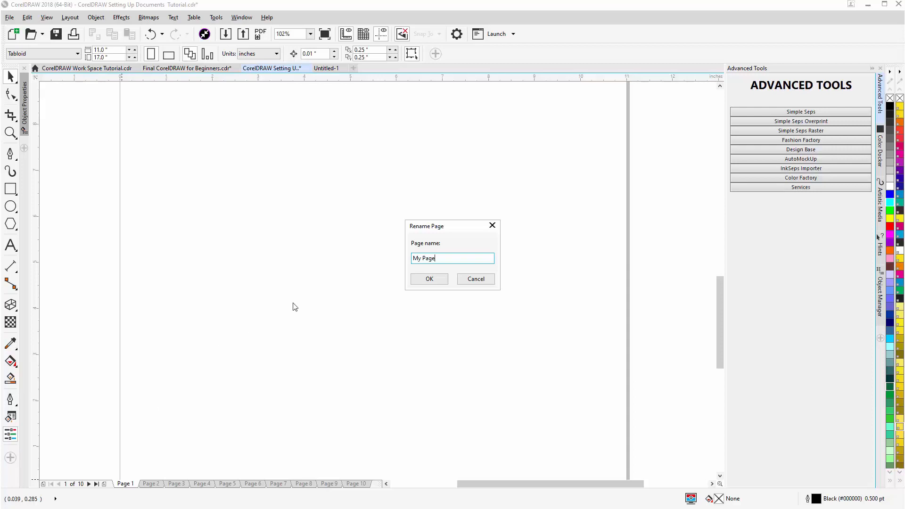
left_click(429, 279)
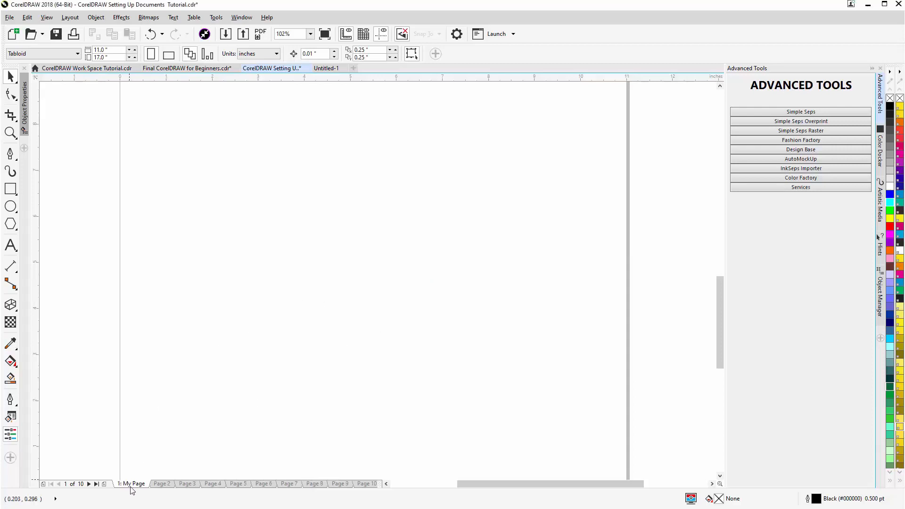
right_click(132, 484)
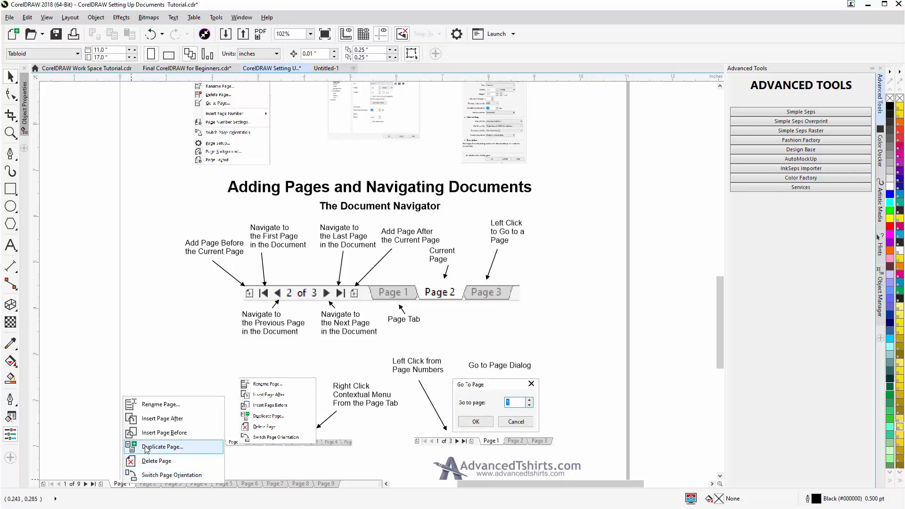
Step: Duplicate page 1 copying only its layers, not their contents
left_click(162, 447)
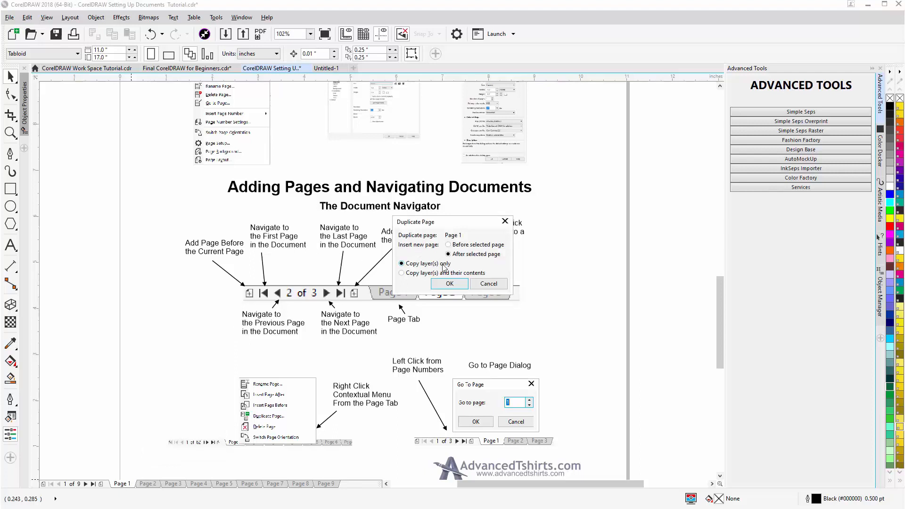
mouse_move(457, 267)
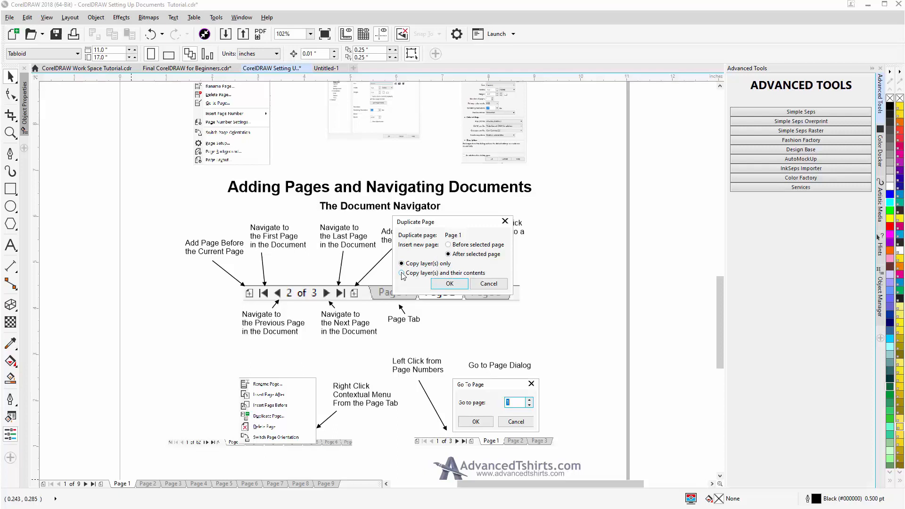
left_click(401, 273)
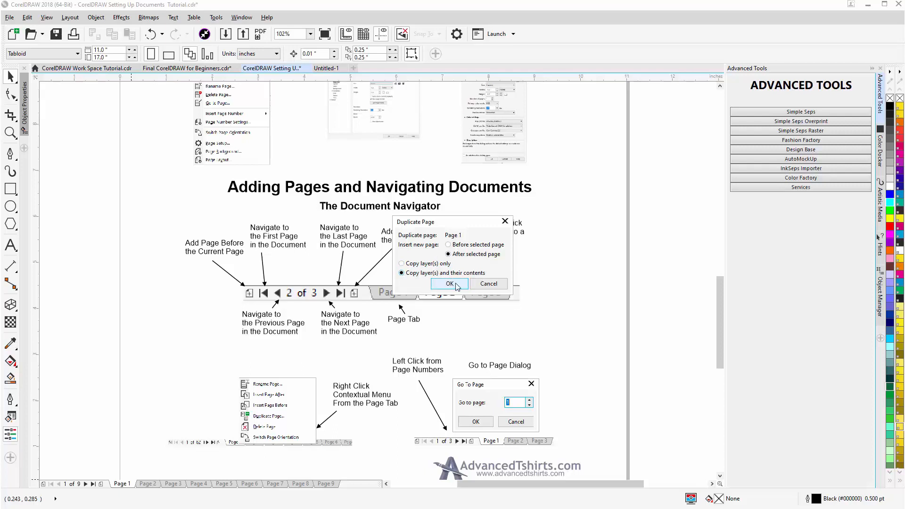
left_click(401, 264)
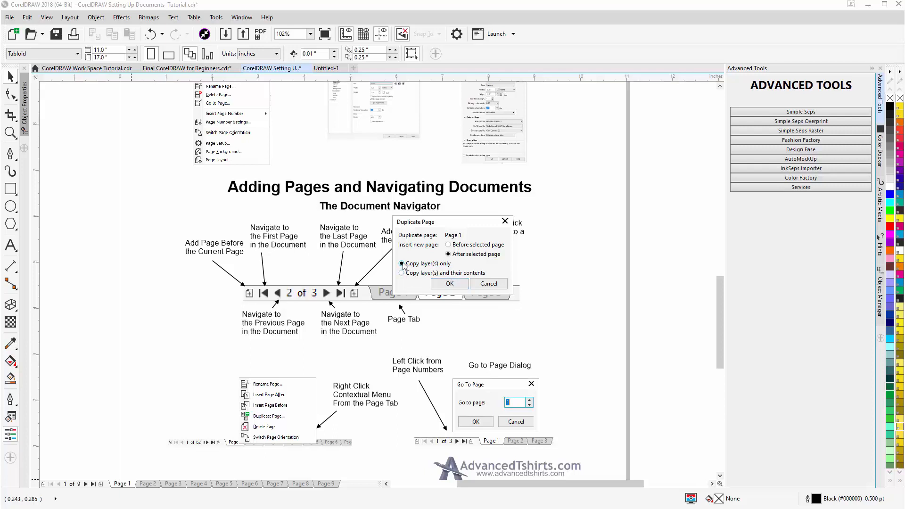
left_click(402, 264)
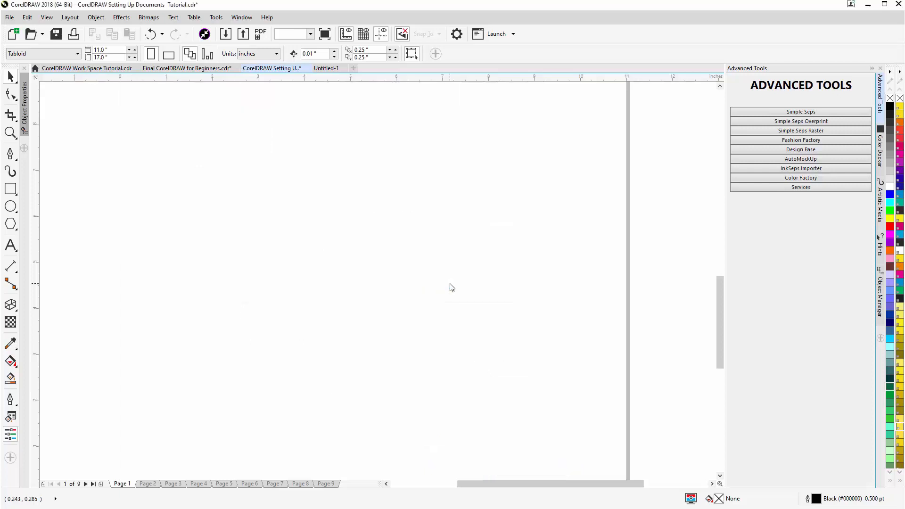
left_click(147, 484)
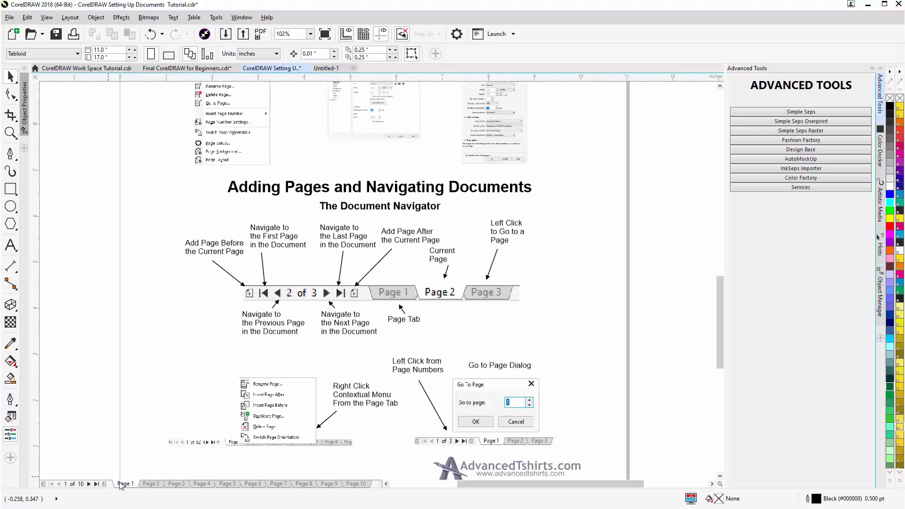
Step: Duplicate page 1 again with layers and contents, then view the copied page 2
right_click(125, 484)
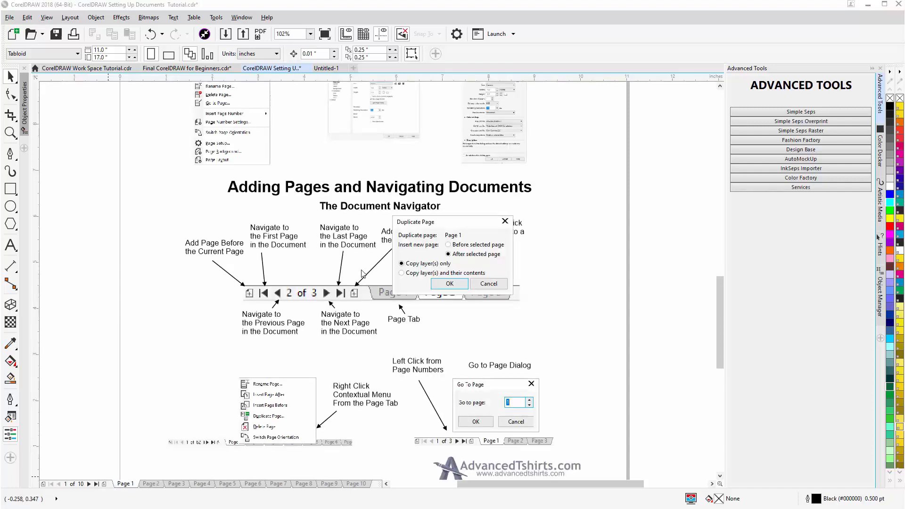
left_click(402, 274)
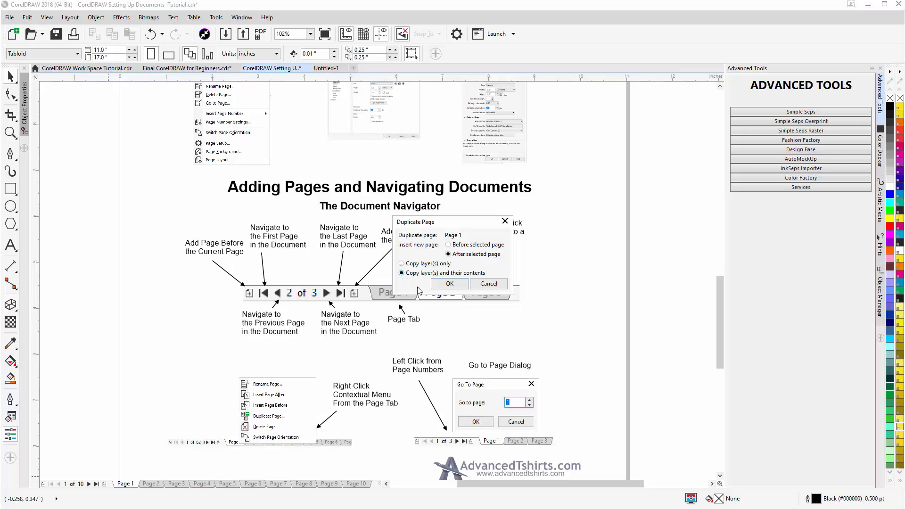
left_click(449, 284)
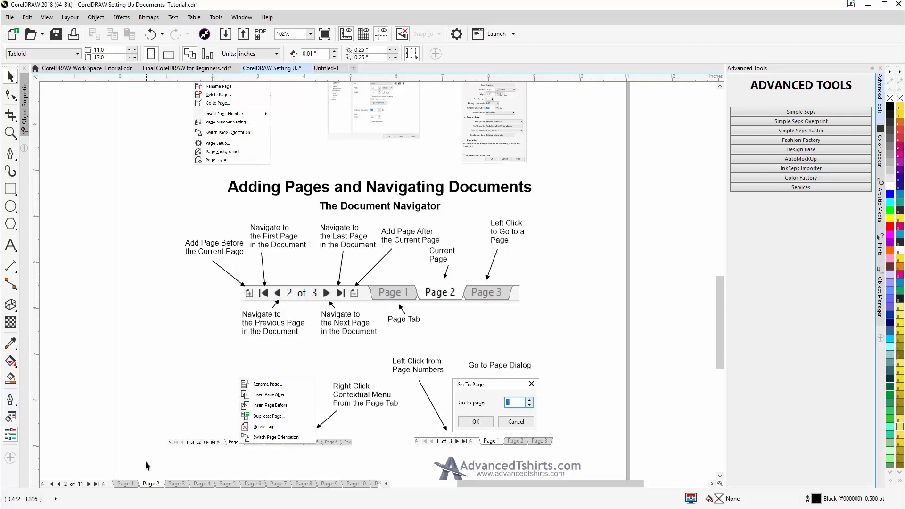
left_click(125, 484)
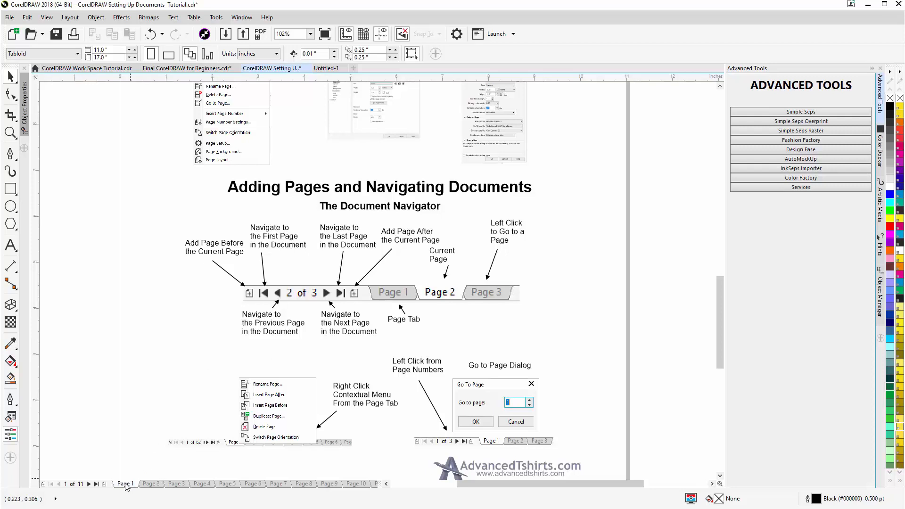
left_click(150, 483)
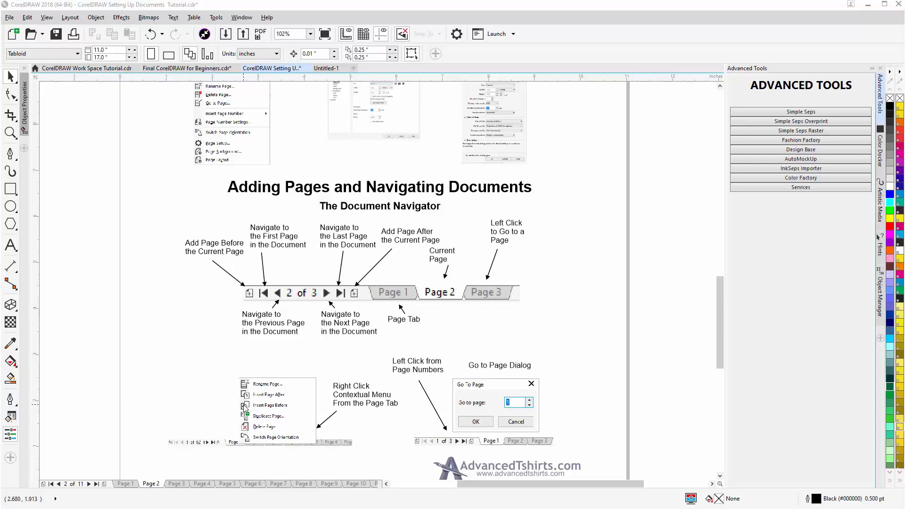
mouse_move(244, 412)
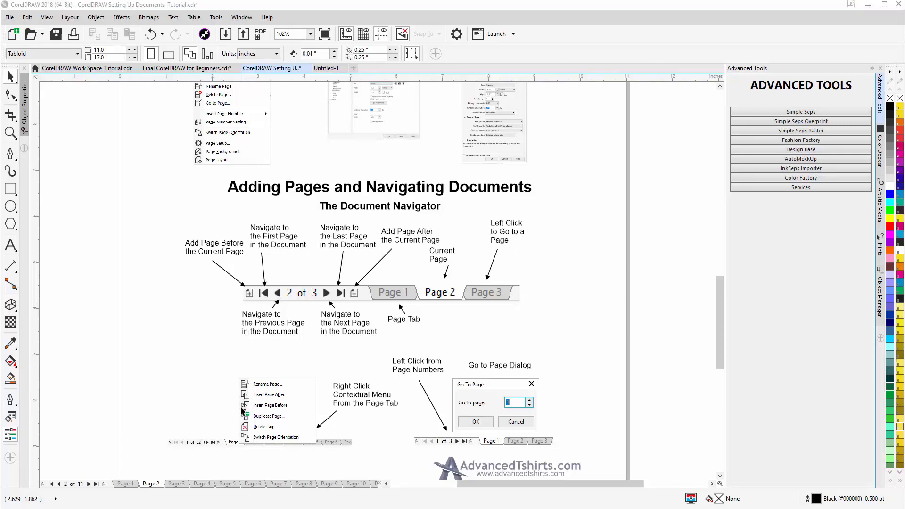
mouse_move(110, 438)
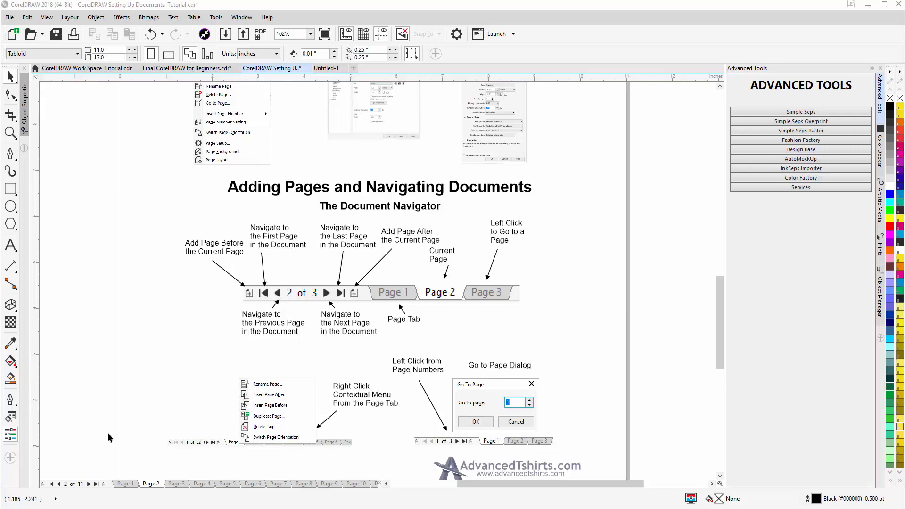
Step: Use Go To Page from the navigator to jump to page 8
left_click(66, 484)
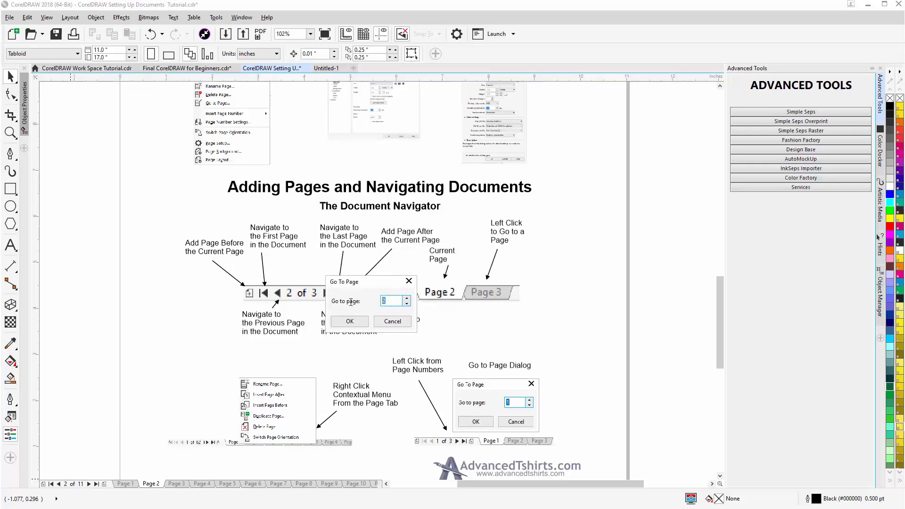
type("8")
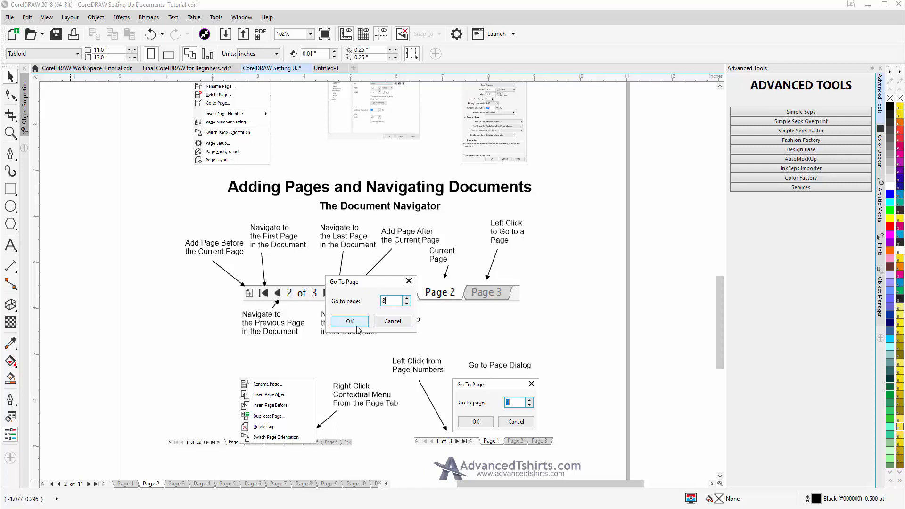
left_click(349, 321)
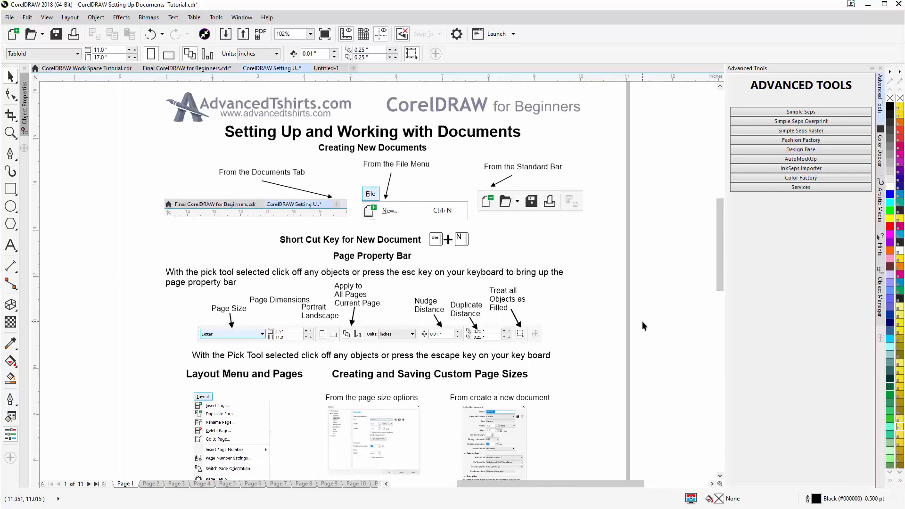
mouse_move(649, 330)
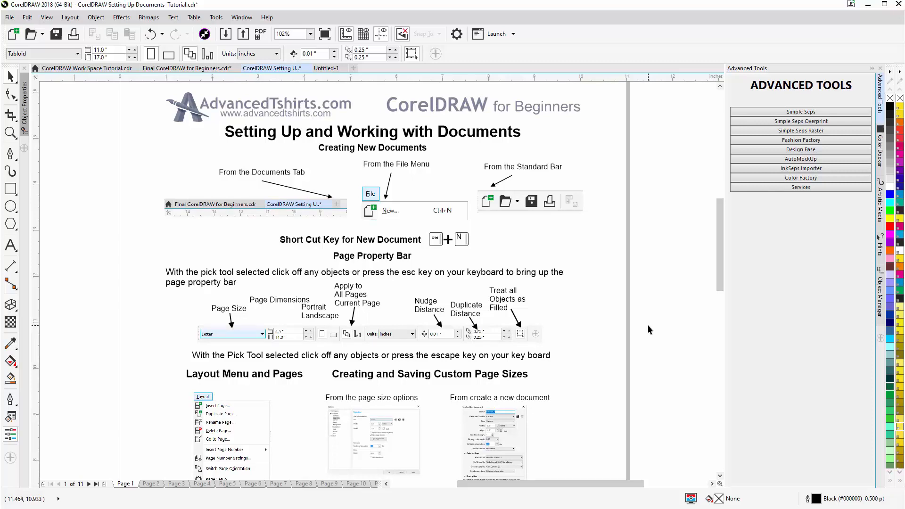